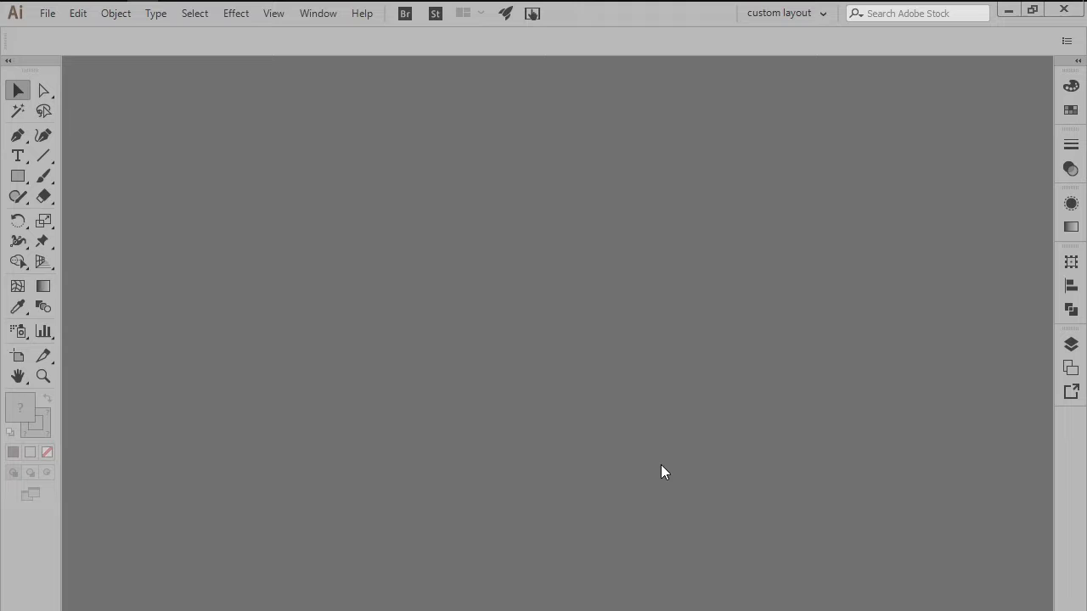
# Create a new Web-profile document 700 px wide via File > New
pyautogui.click(48, 13)
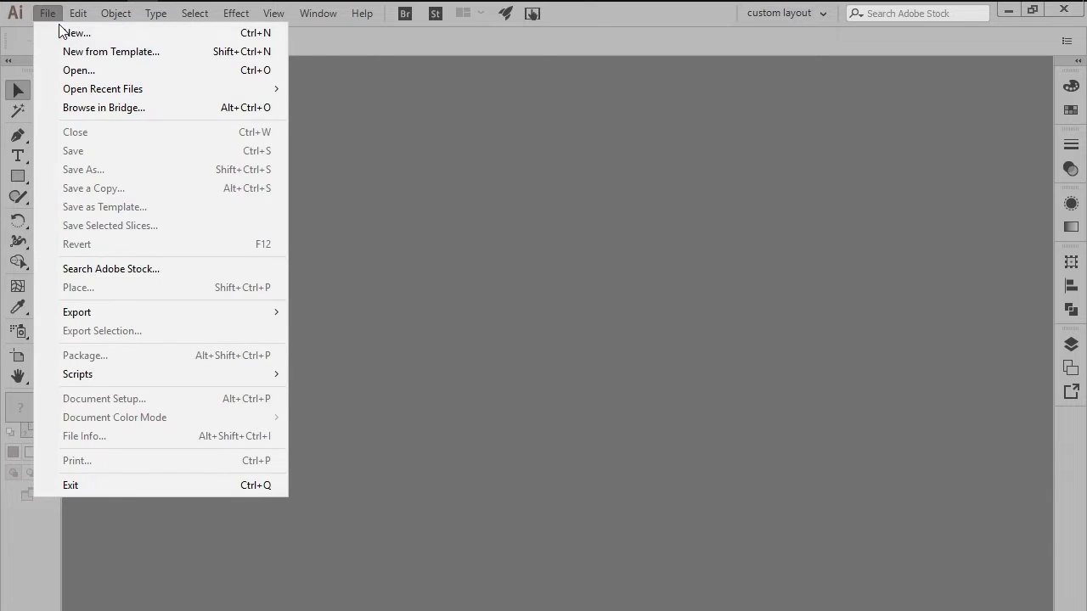
pyautogui.moveTo(76, 32)
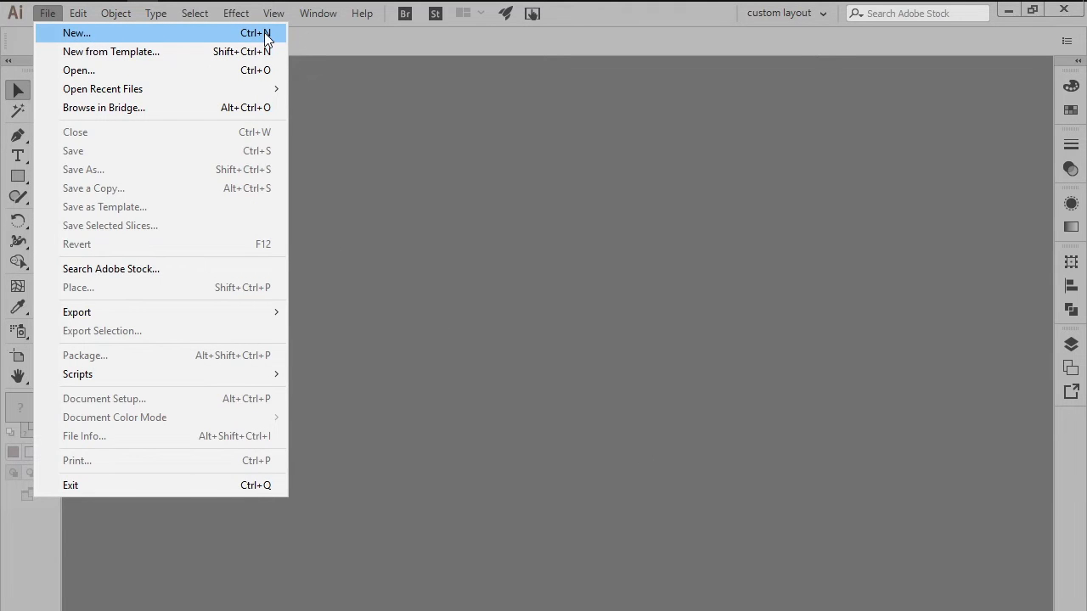
pyautogui.click(77, 33)
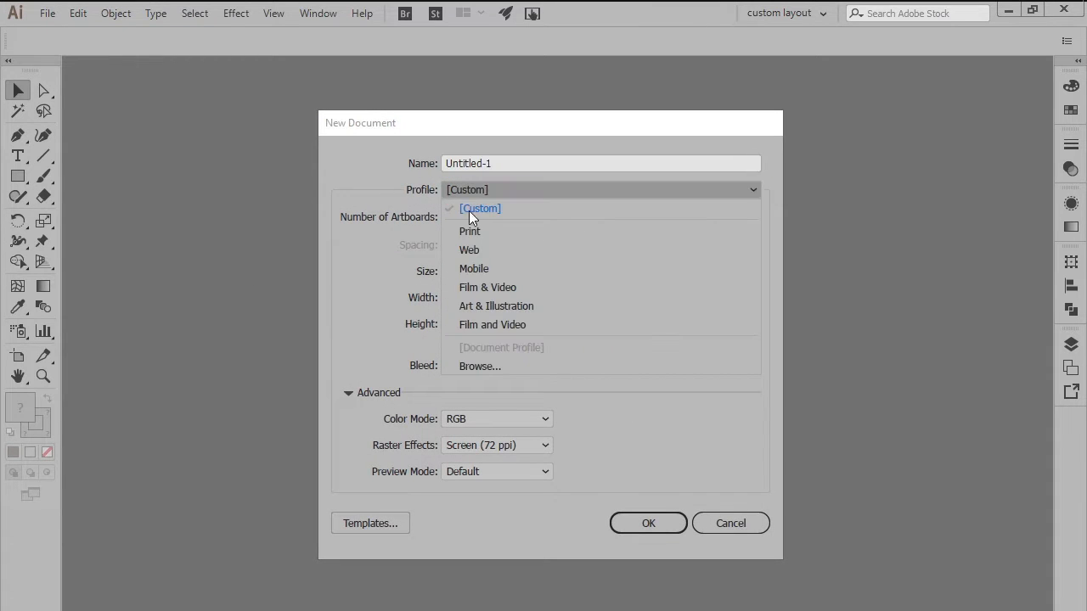
pyautogui.click(469, 249)
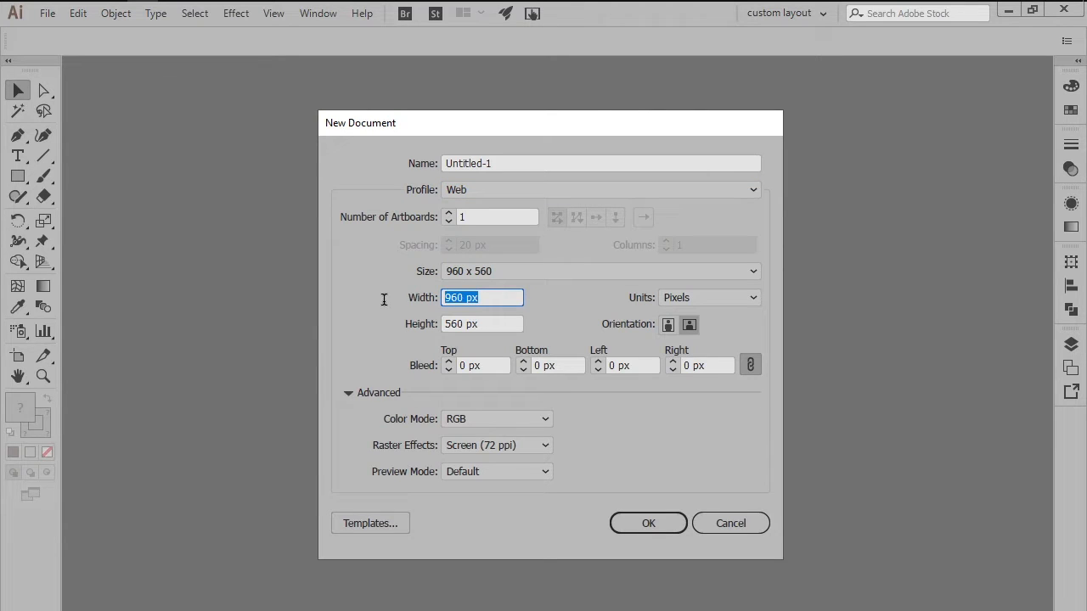
pyautogui.write('70')
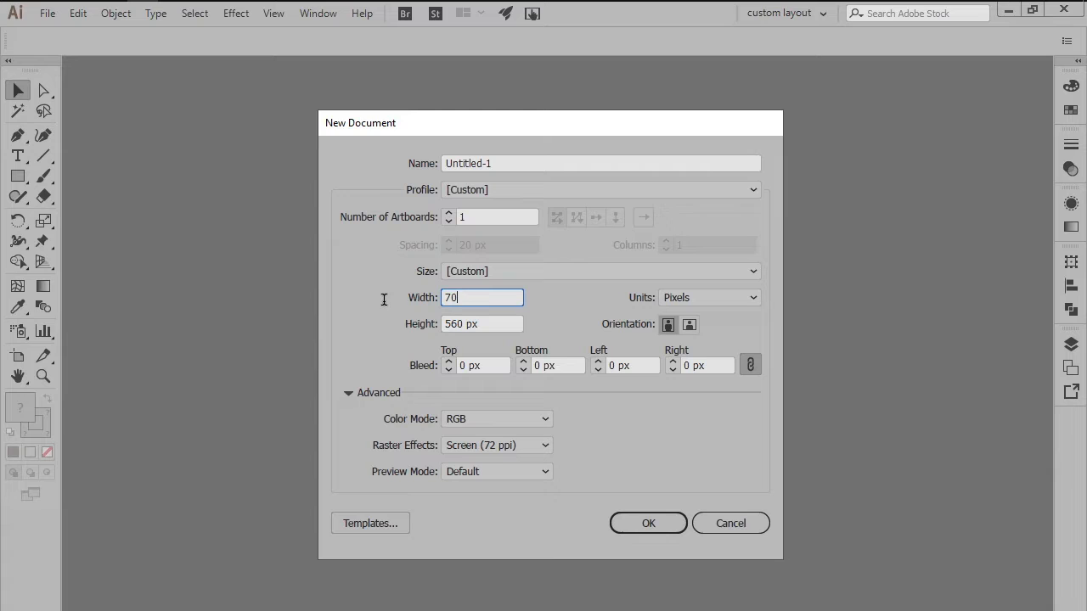
pyautogui.press('Tab')
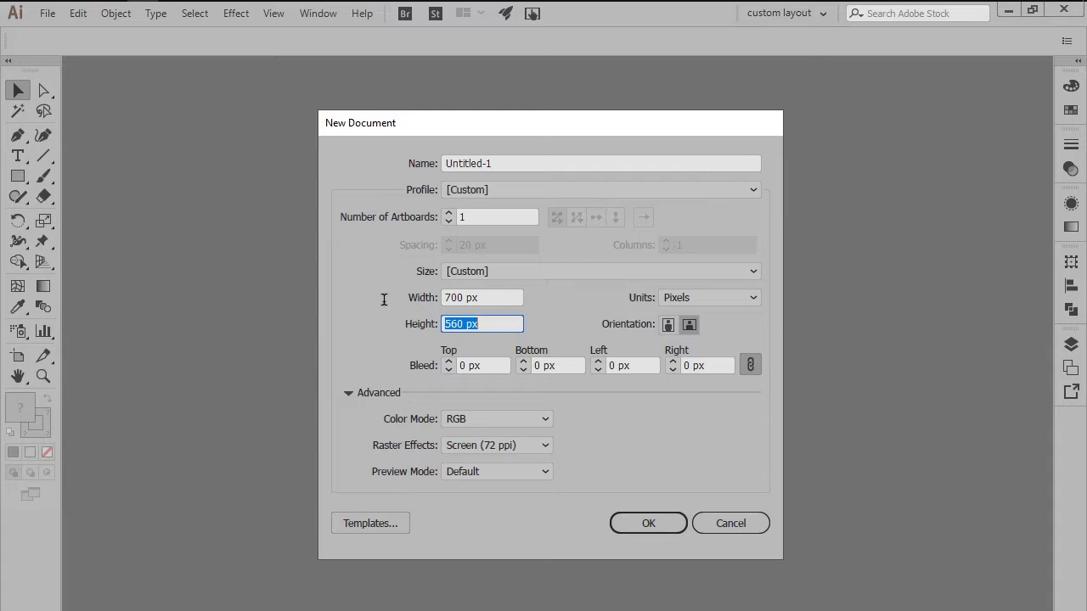
pyautogui.click(649, 523)
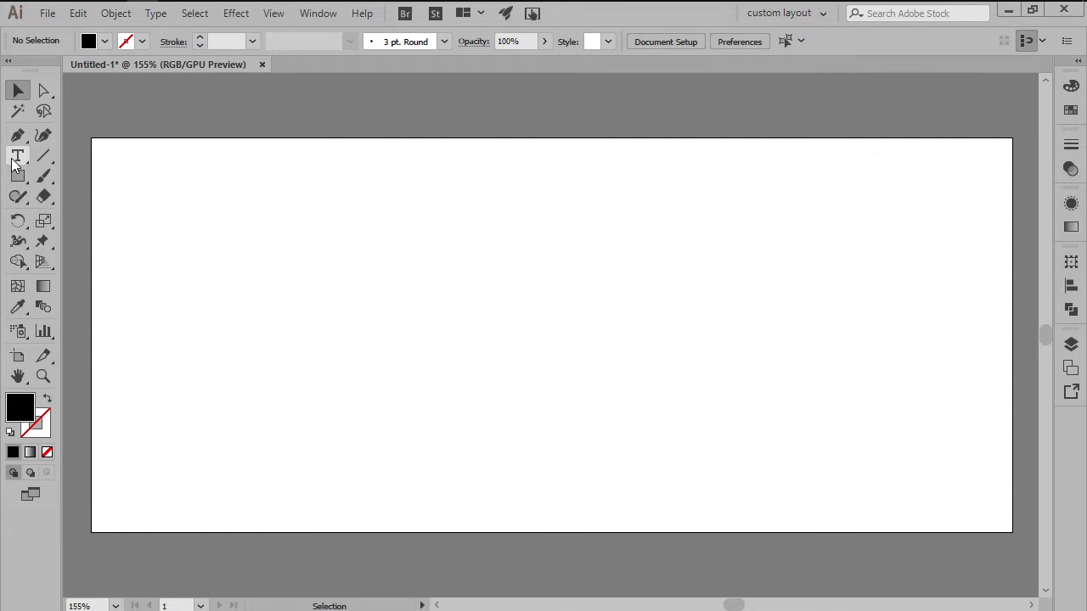
# Add the text 'wood' with the Type tool and set its font to new facebook
pyautogui.click(17, 156)
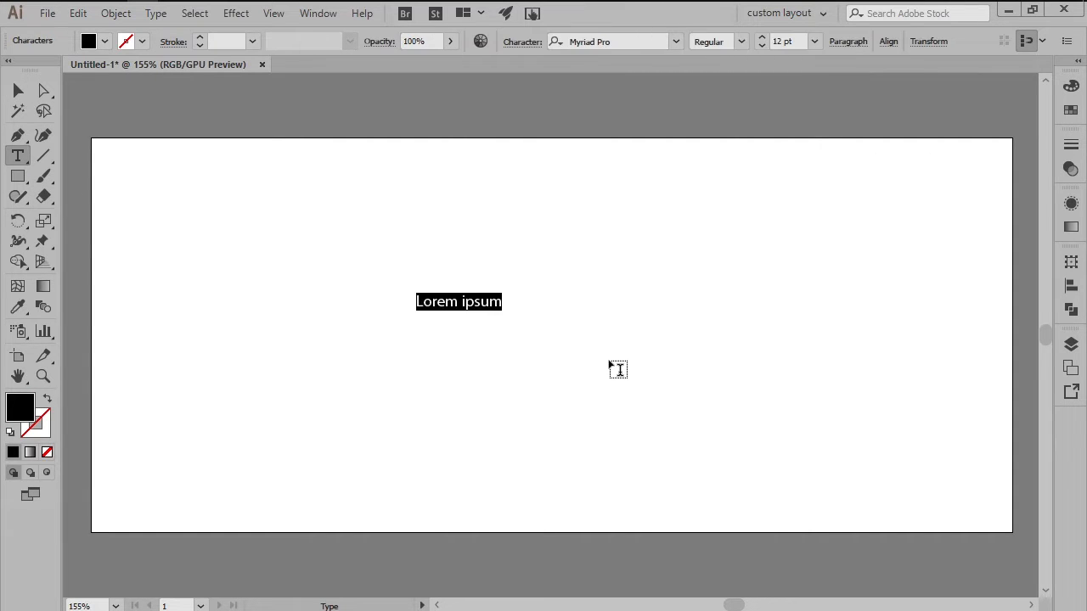
pyautogui.write('wood')
pyautogui.click(615, 41)
pyautogui.write('f')
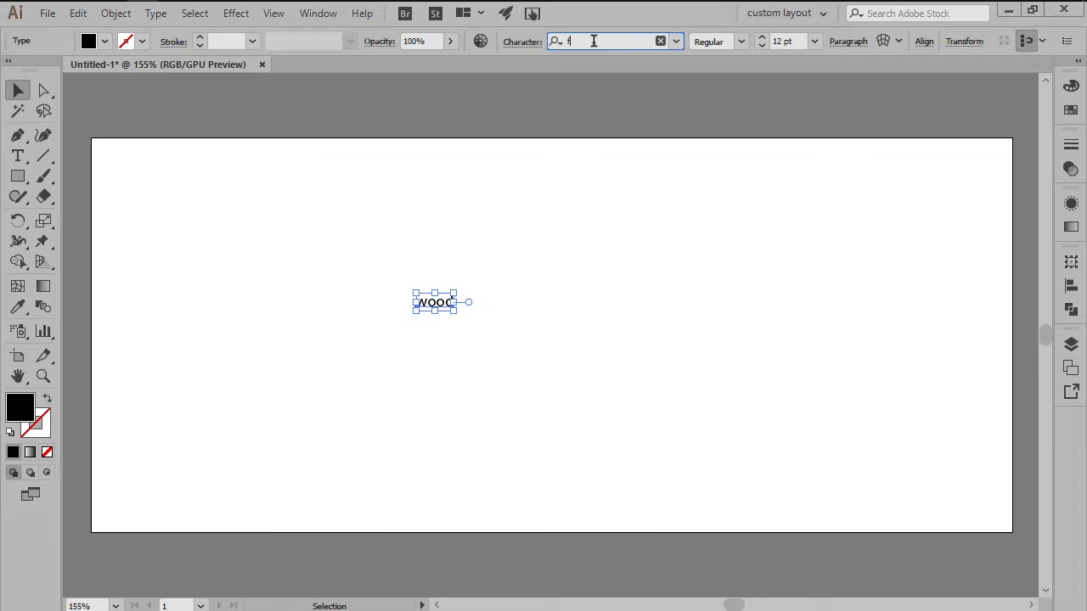
pyautogui.write('ace')
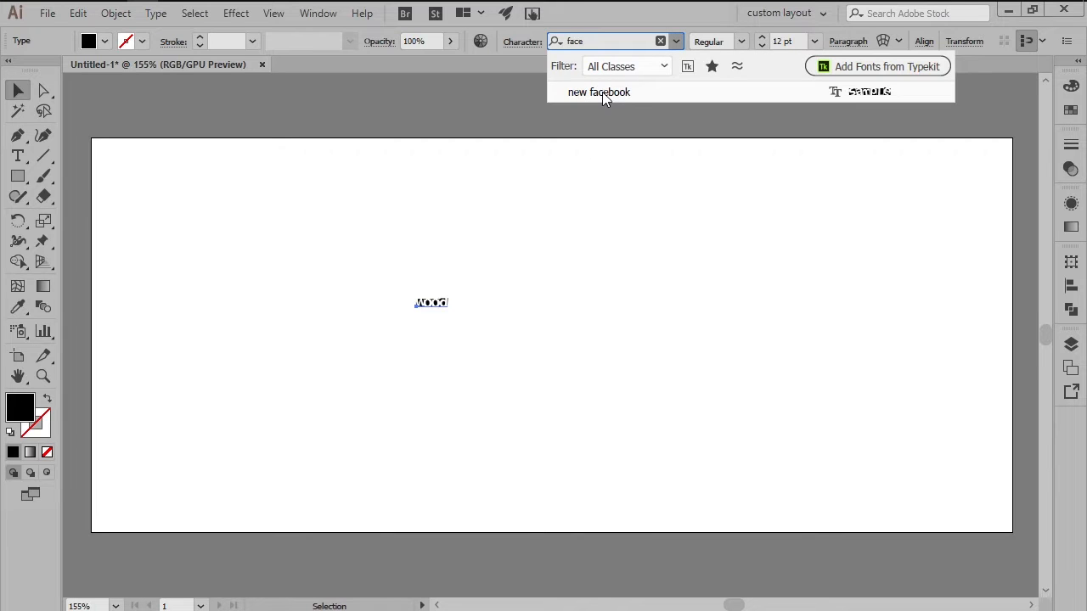
pyautogui.click(598, 91)
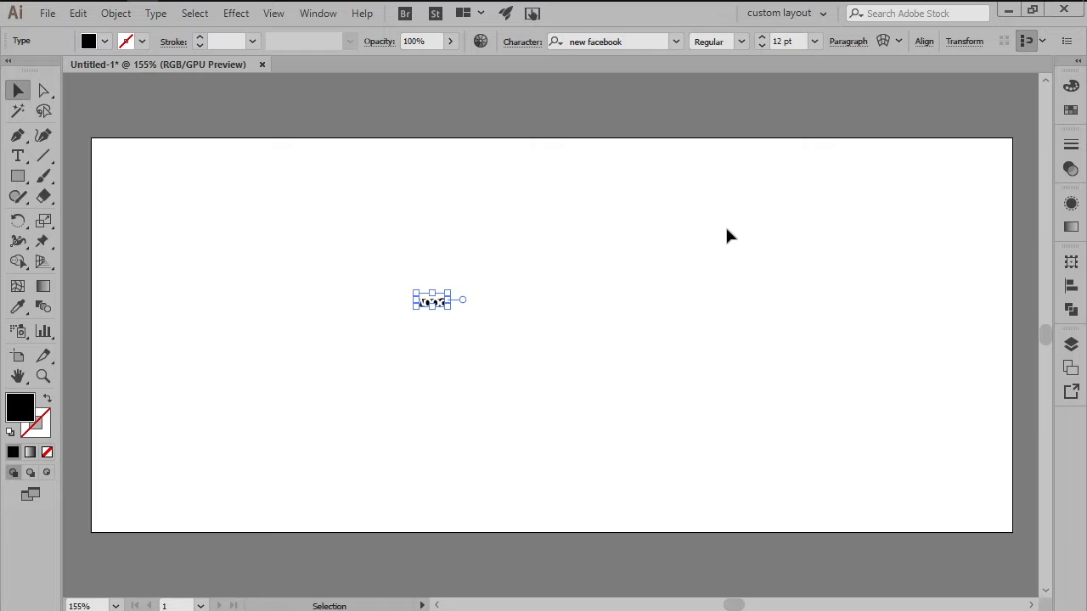
# Enlarge the WOOD text to 240 pt
pyautogui.click(783, 40)
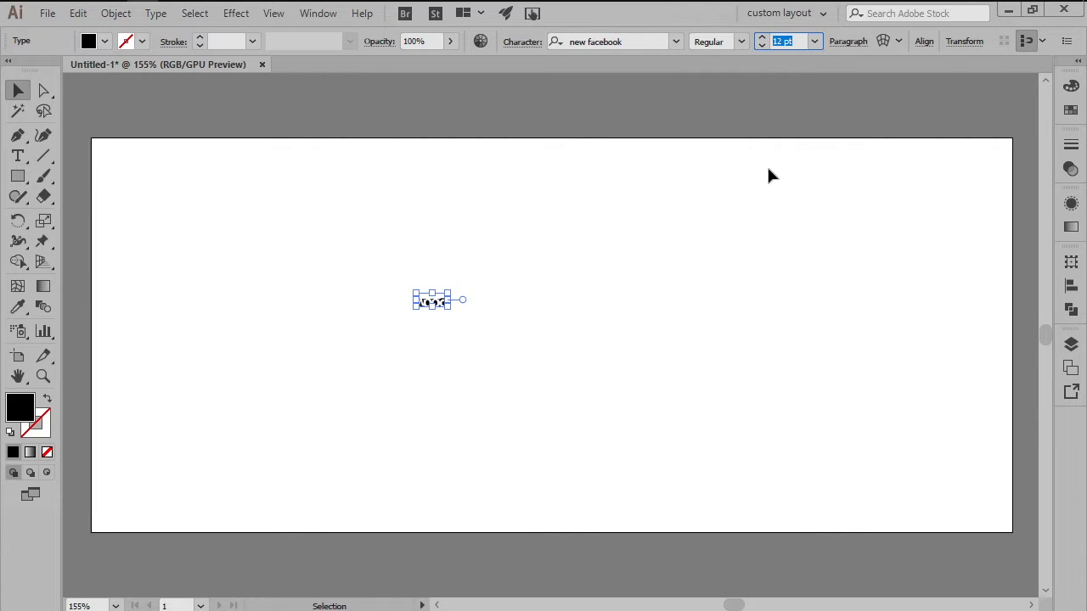
pyautogui.write('240')
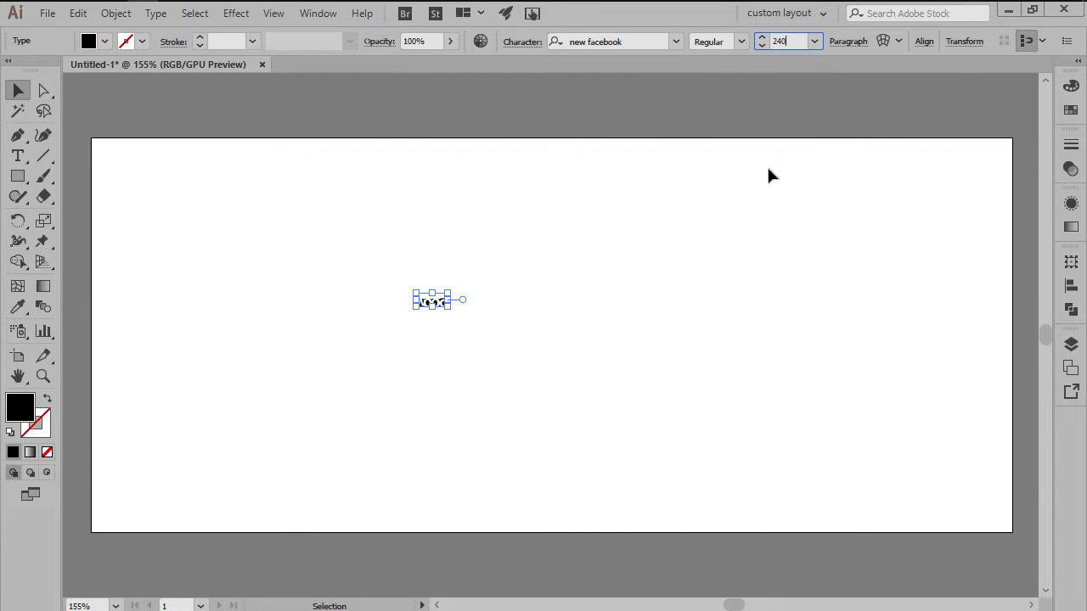
pyautogui.press('enter')
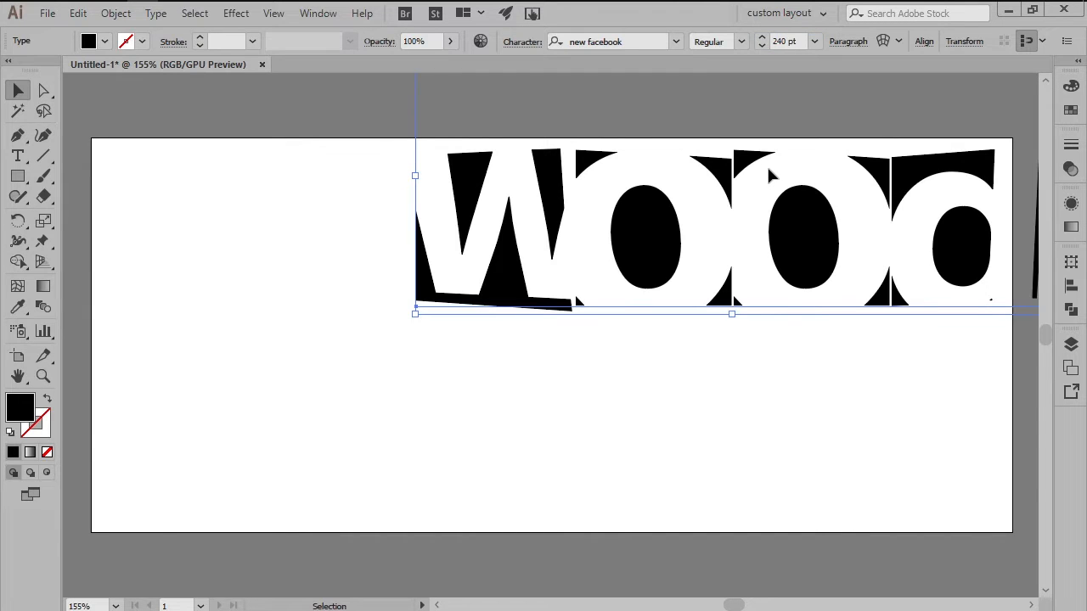
# Expand the WOOD text into outline shapes via Object > Expand
pyautogui.click(116, 14)
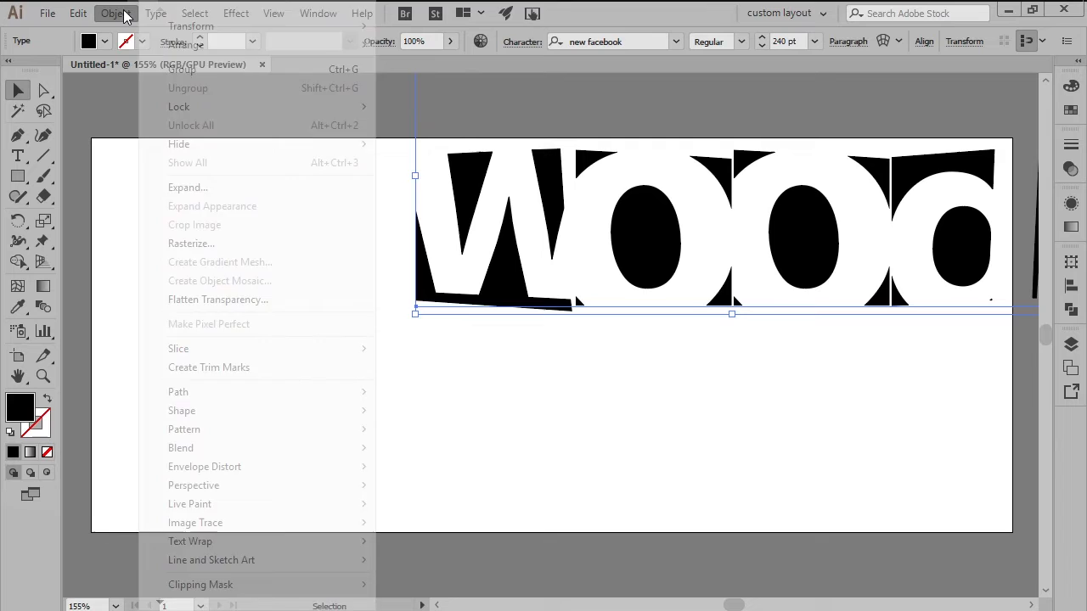
pyautogui.click(187, 186)
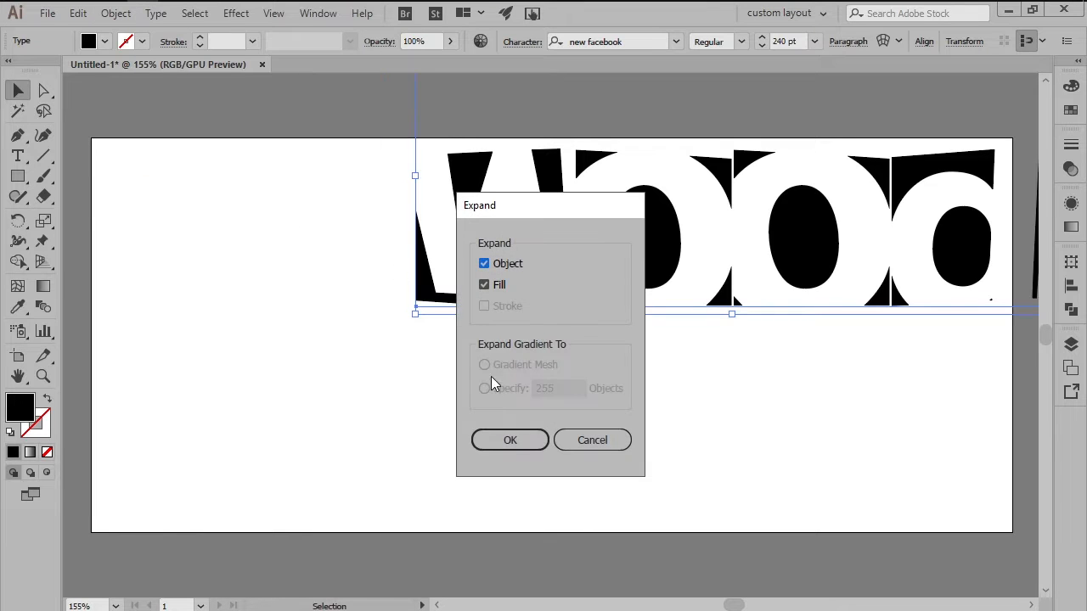
pyautogui.click(510, 440)
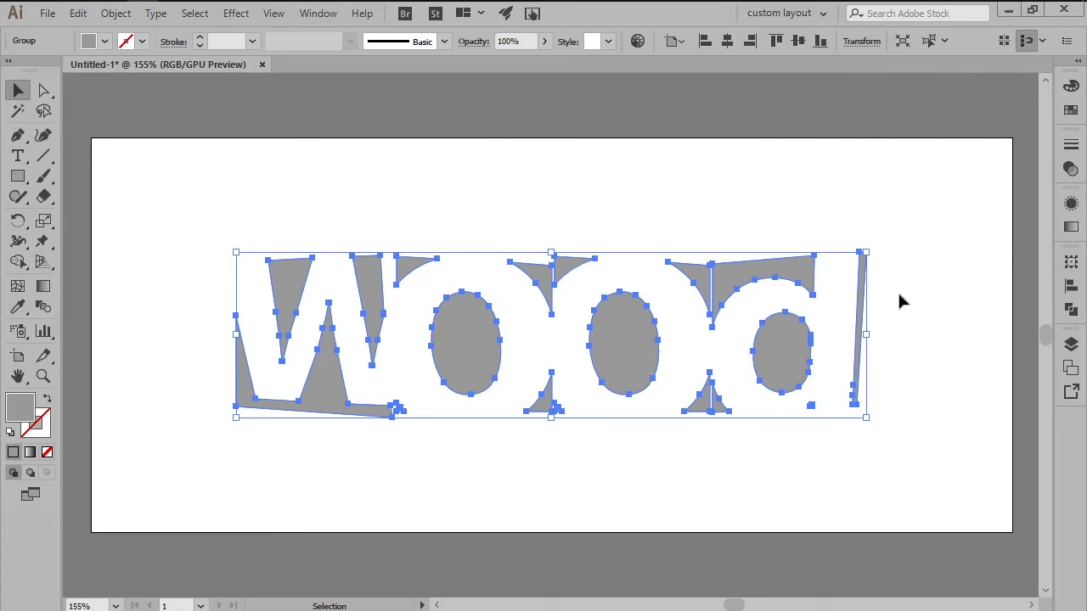
pyautogui.moveTo(900, 309)
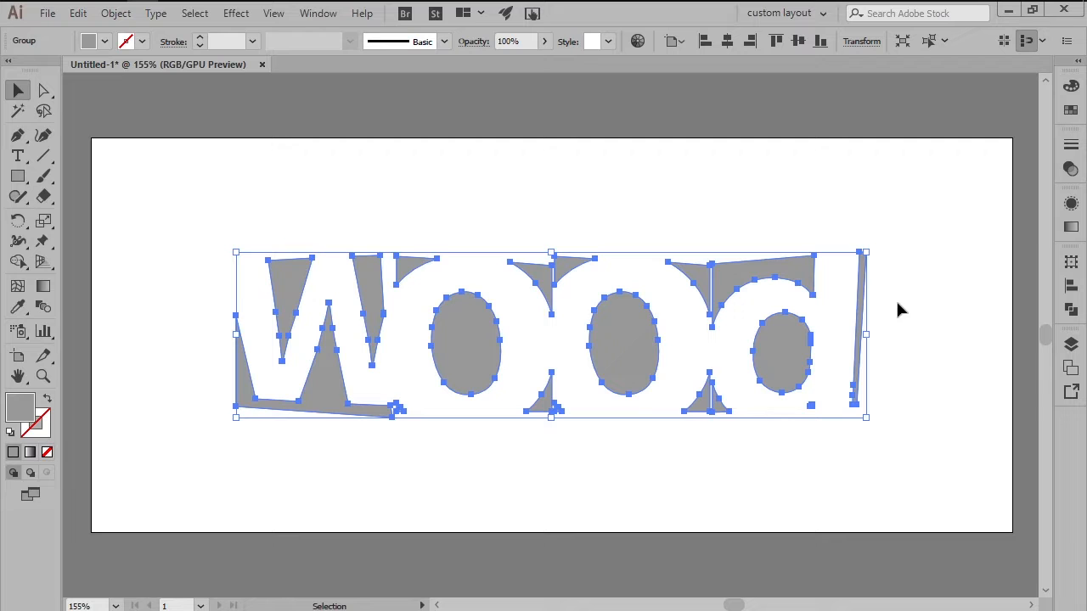
pyautogui.click(236, 14)
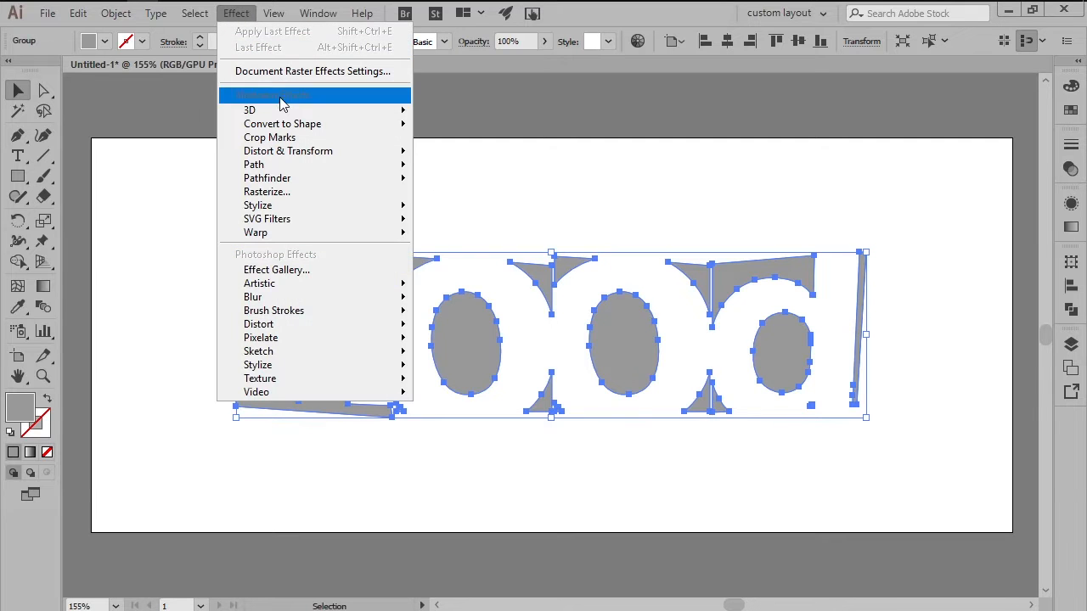
pyautogui.click(250, 109)
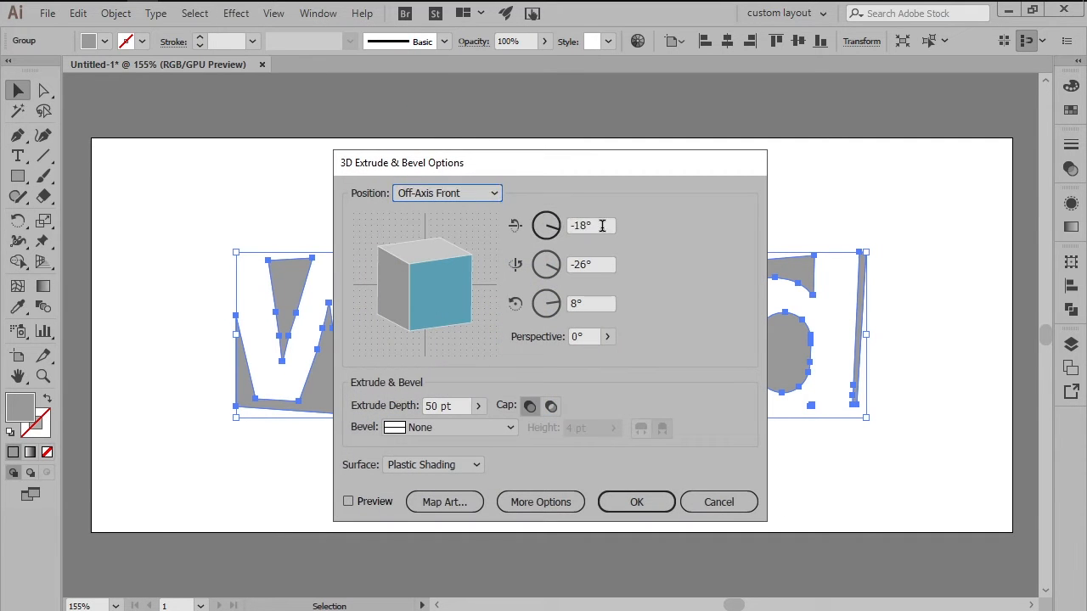
pyautogui.write('14')
pyautogui.click(591, 263)
pyautogui.write('6')
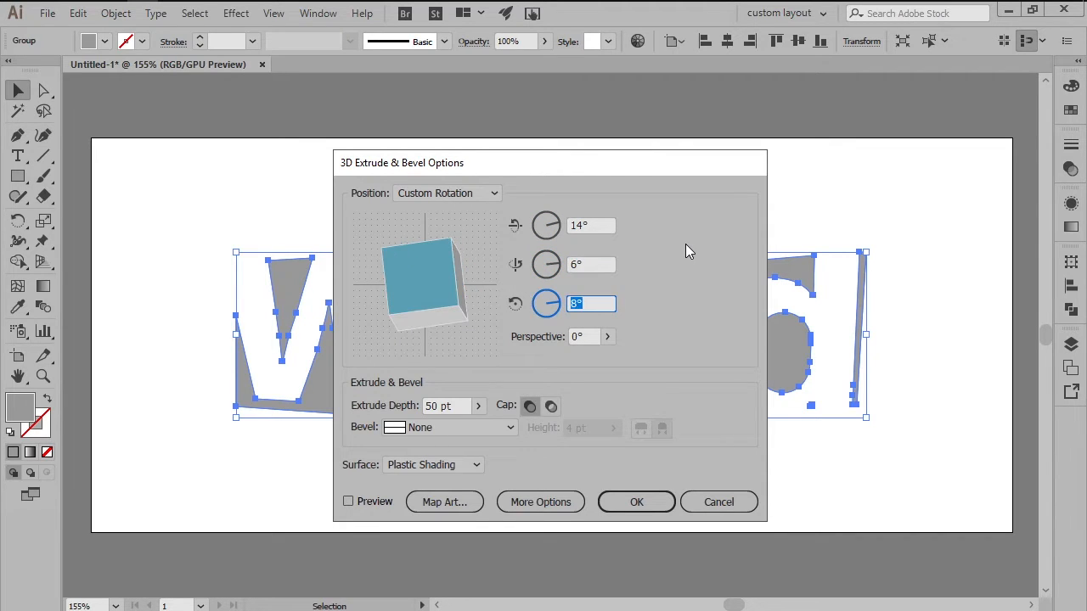
pyautogui.write('-1')
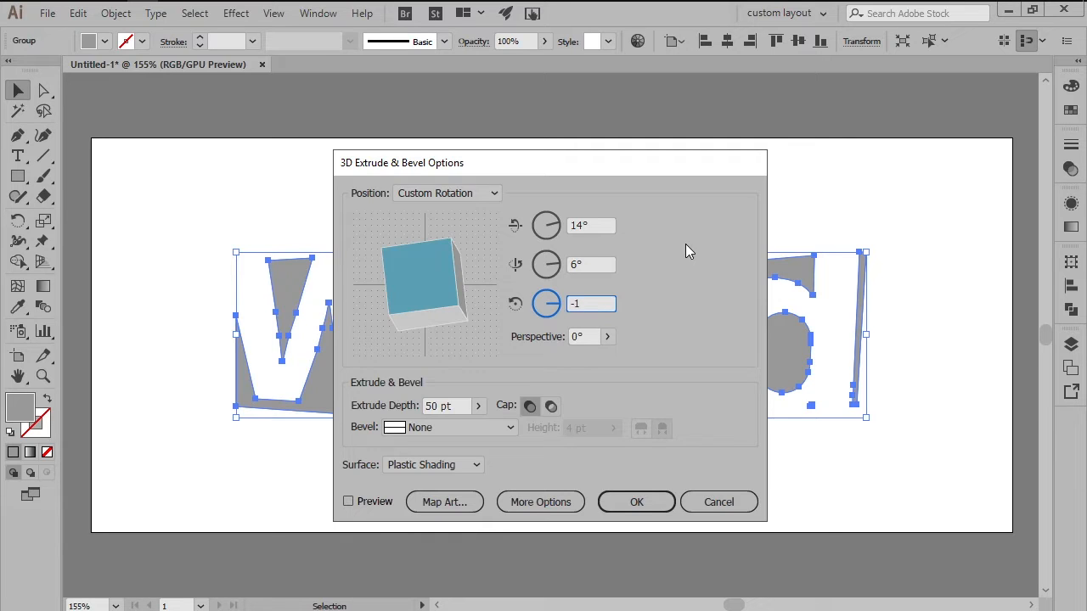
pyautogui.click(441, 404)
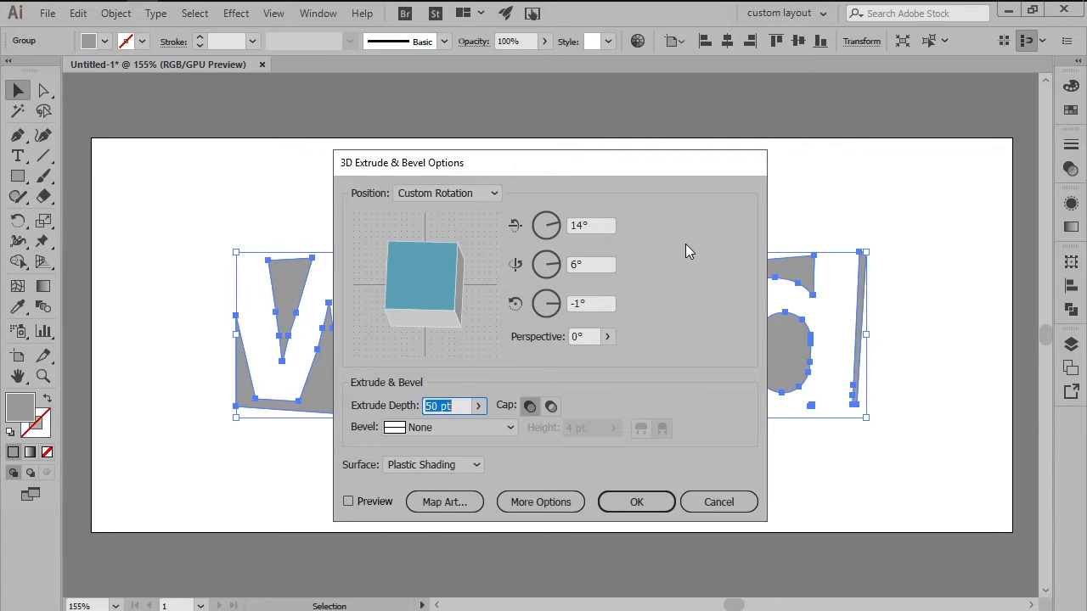
pyautogui.write('20')
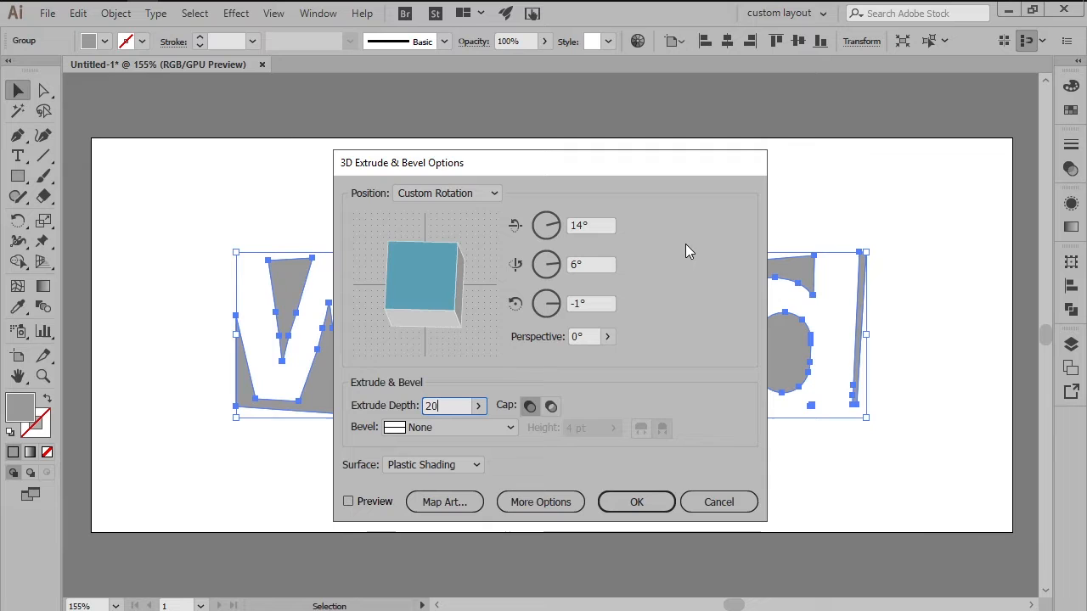
pyautogui.click(635, 503)
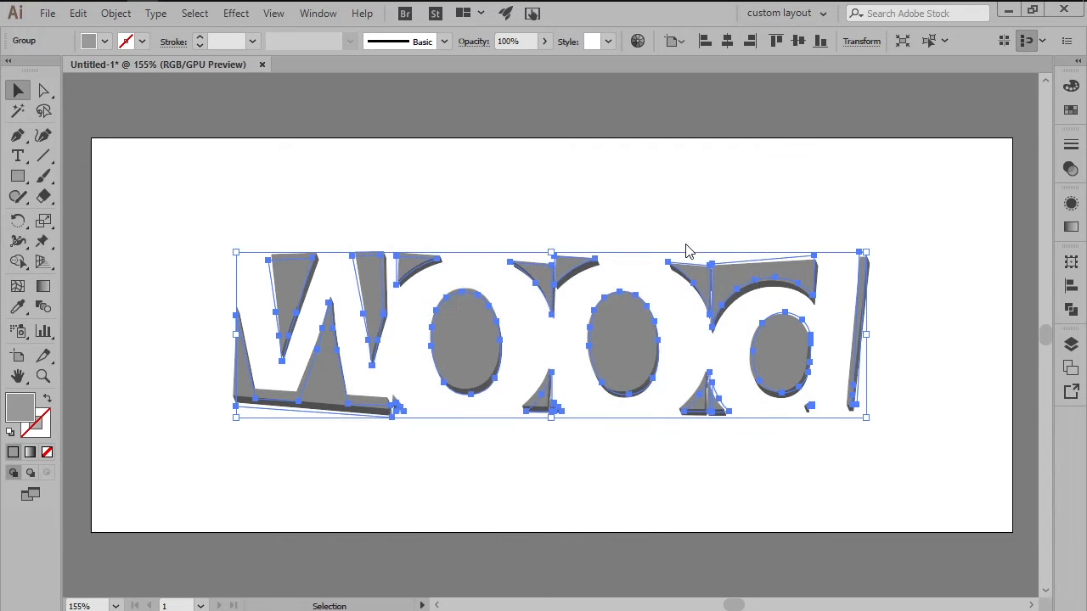
pyautogui.moveTo(224, 180)
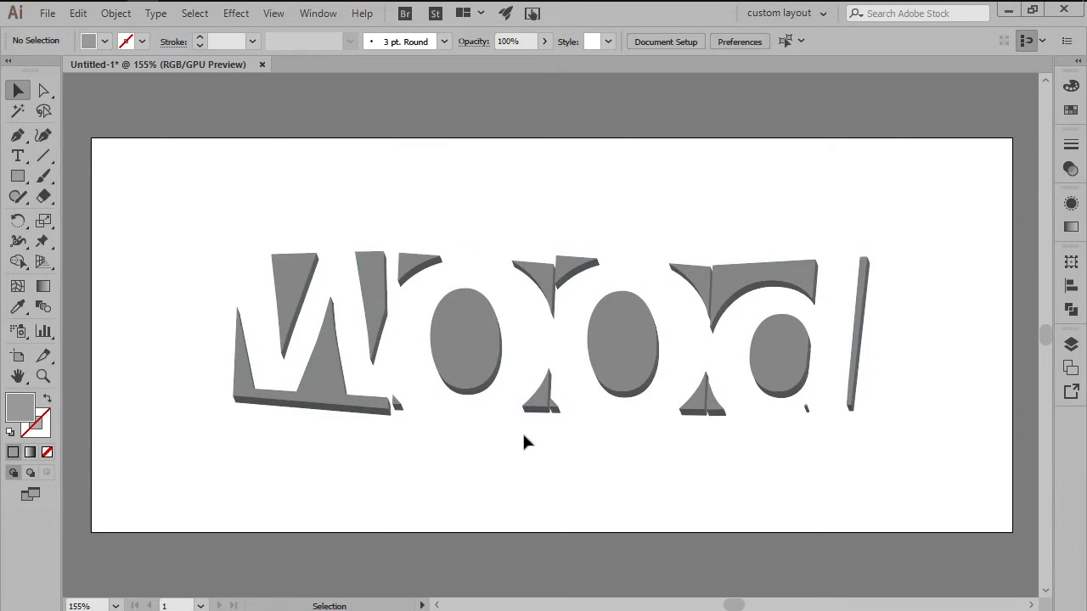
# Group all the letter front faces and colour them tan RGB 198/156/109
pyautogui.click(465, 340)
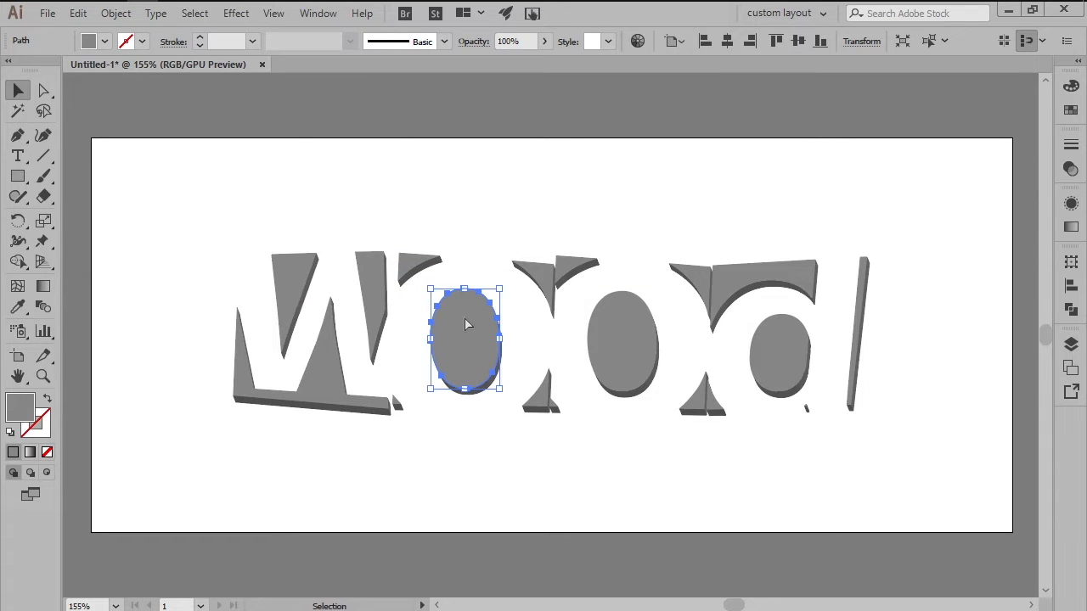
pyautogui.click(194, 14)
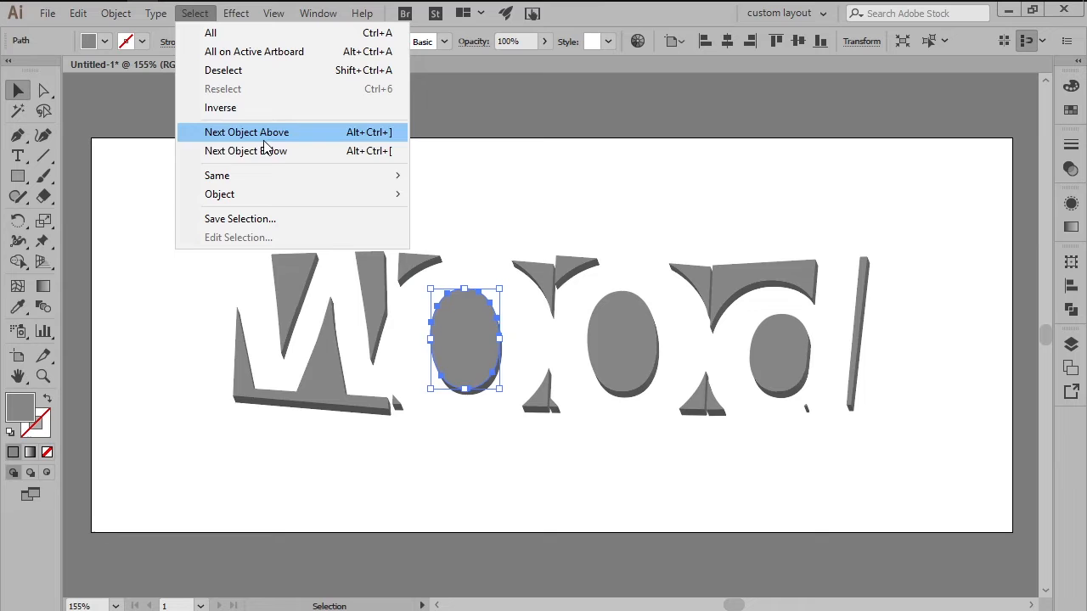
pyautogui.click(211, 32)
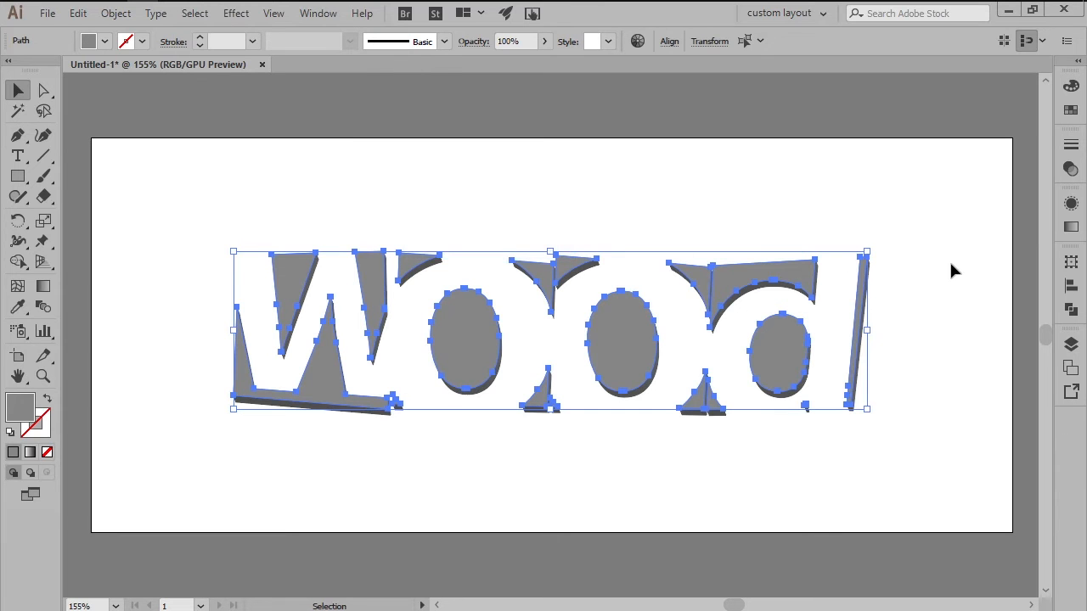
pyautogui.press('ctrl+g')
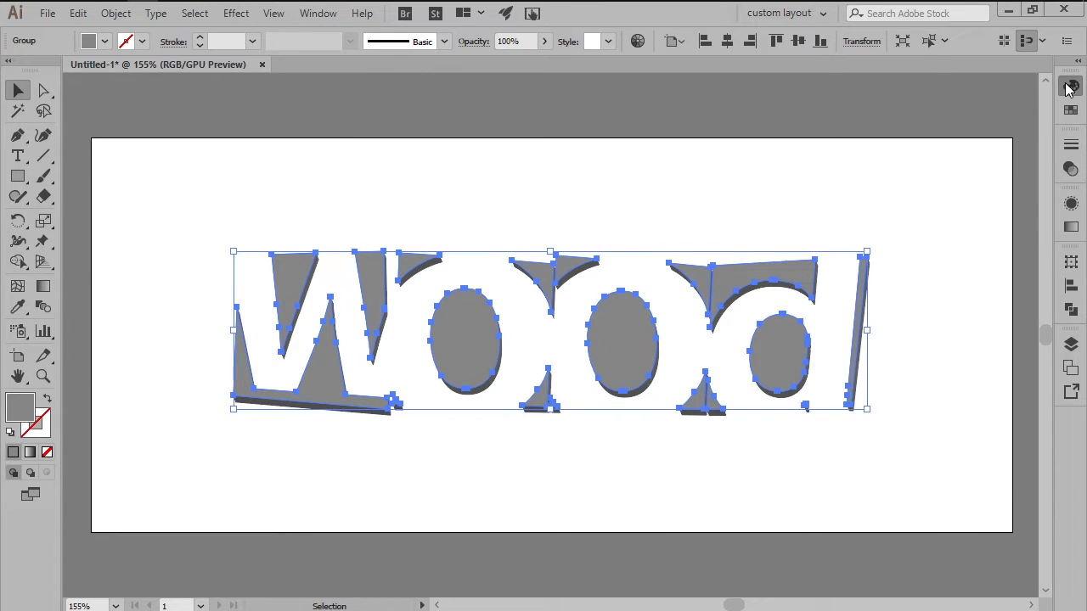
pyautogui.click(1070, 85)
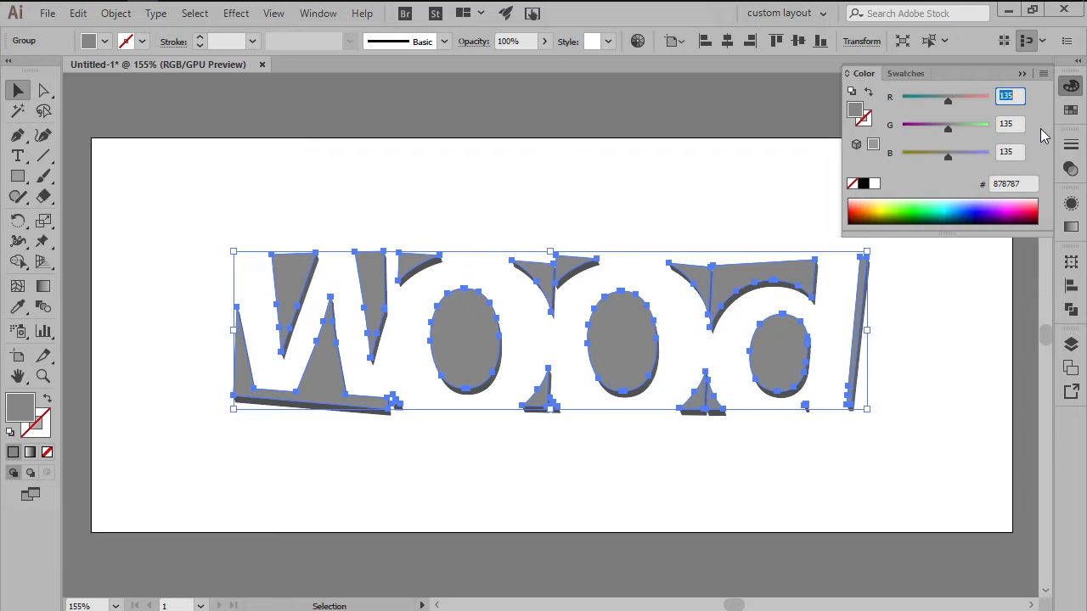
pyautogui.write('198')
pyautogui.click(1011, 124)
pyautogui.write('156')
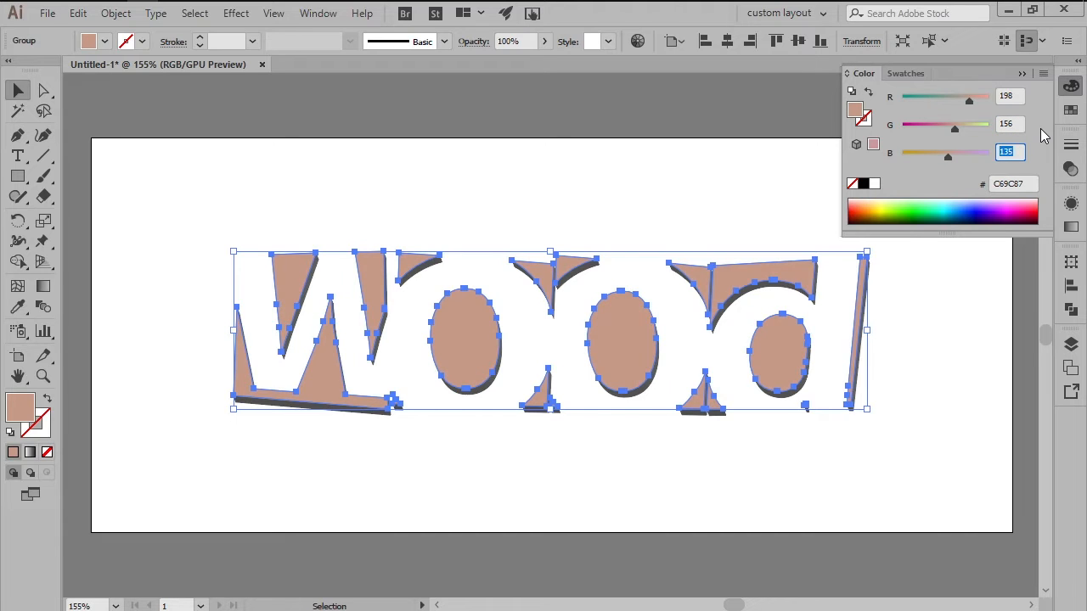
pyautogui.write('109')
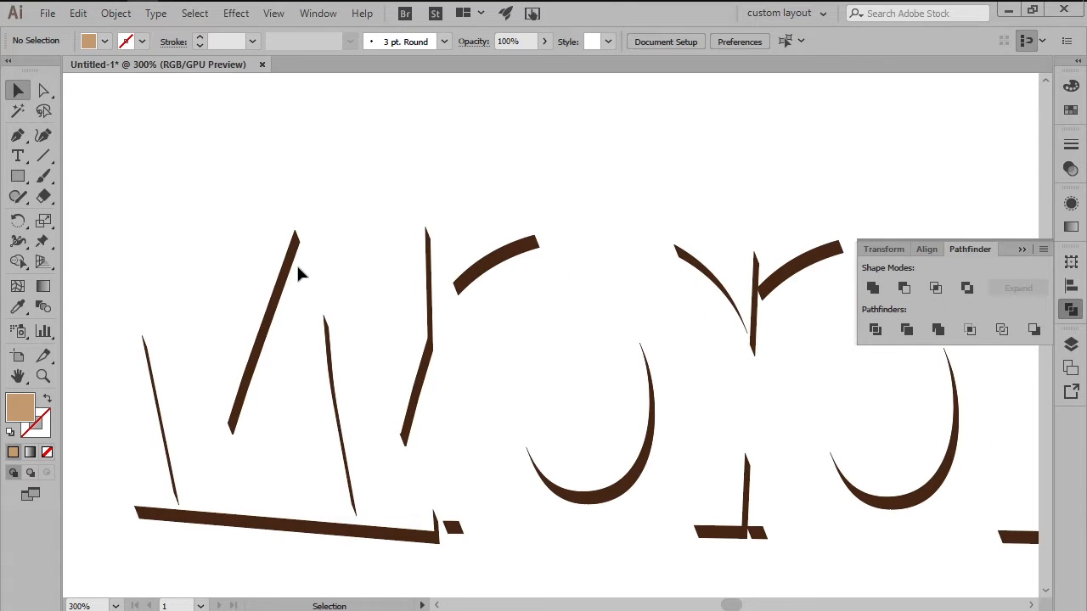
# Recolour the extruded side pieces of the letters dark brown
pyautogui.click(292, 271)
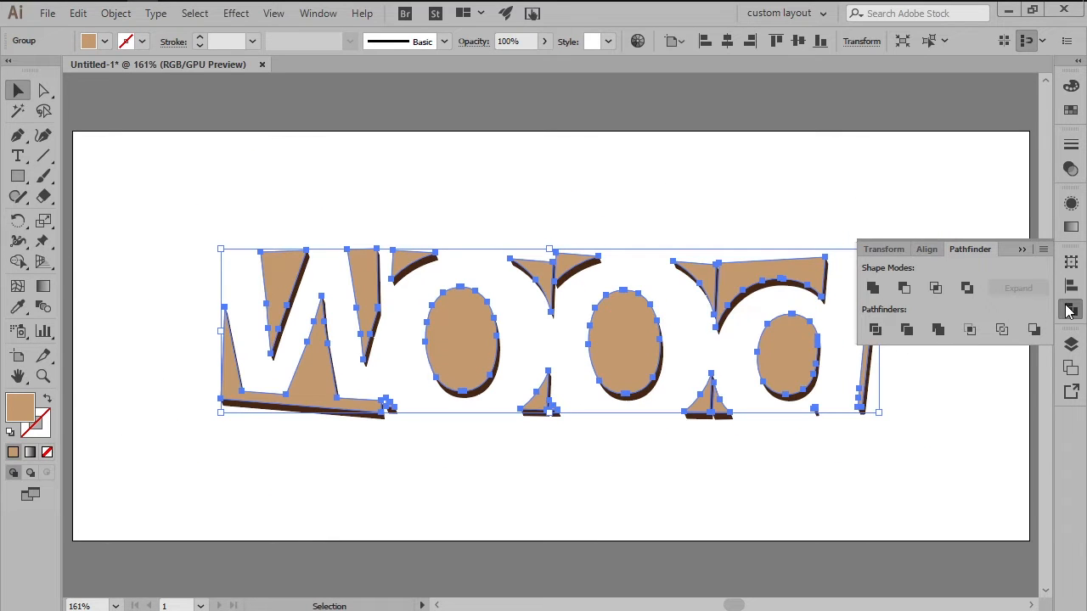
pyautogui.click(985, 387)
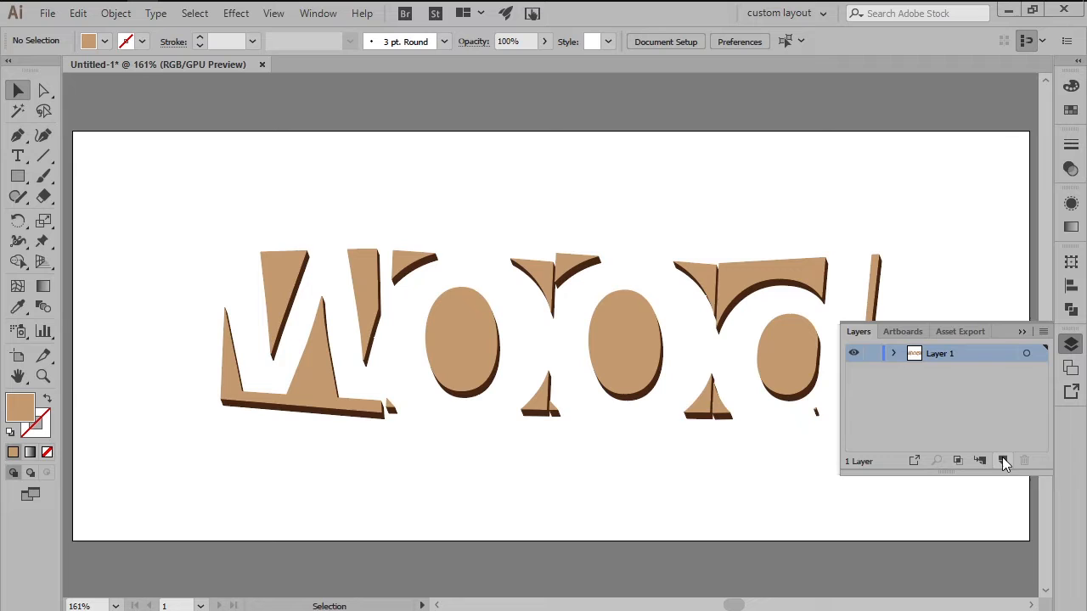
# Add Layer 2 and move the tan faces group onto it above the side pieces
pyautogui.click(1002, 462)
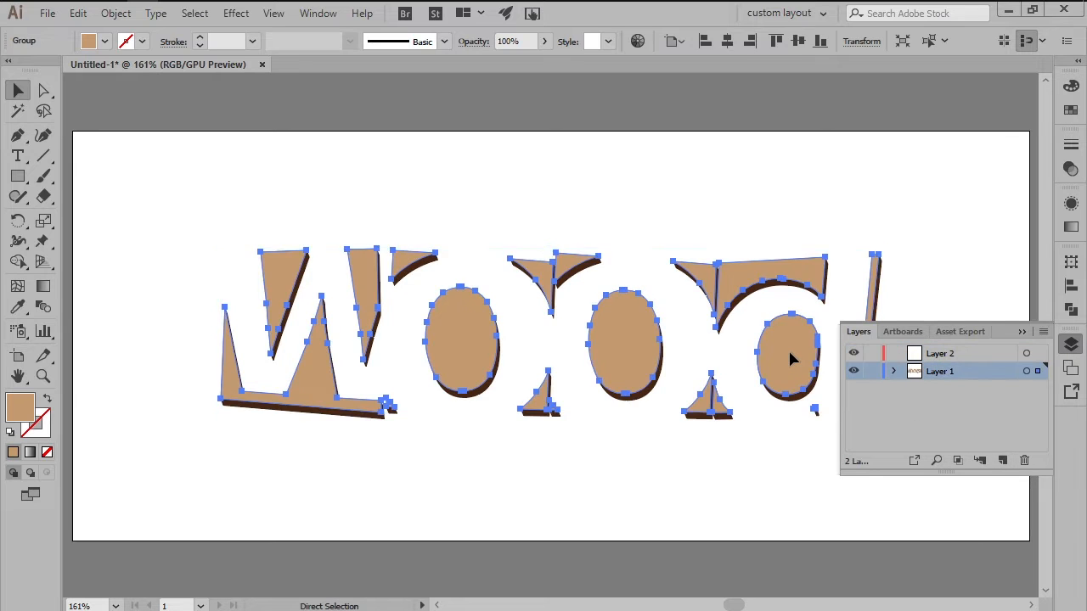
pyautogui.click(940, 353)
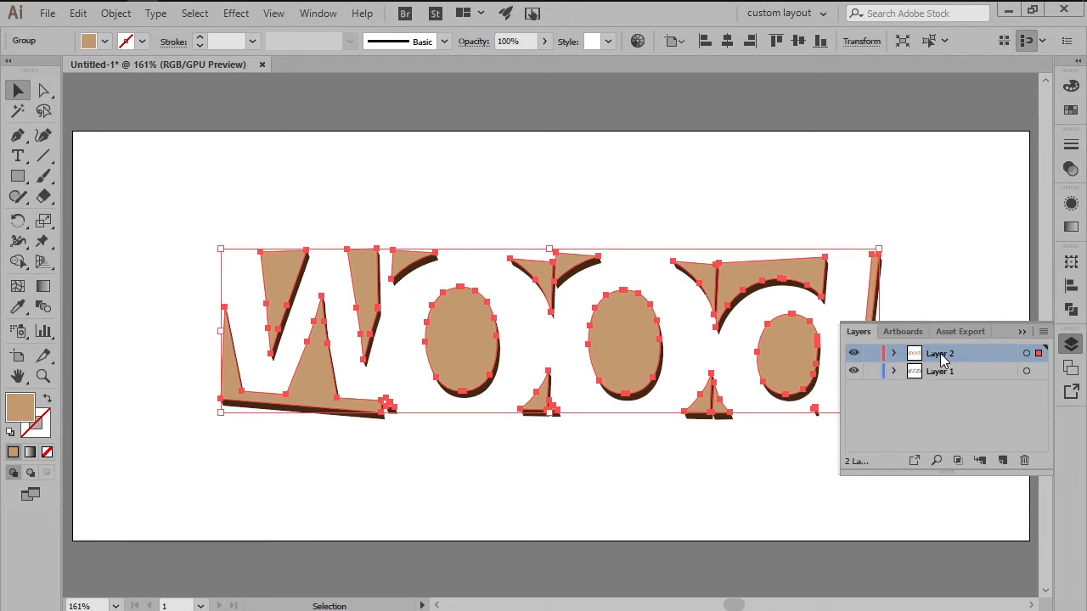
pyautogui.doubleClick(941, 353)
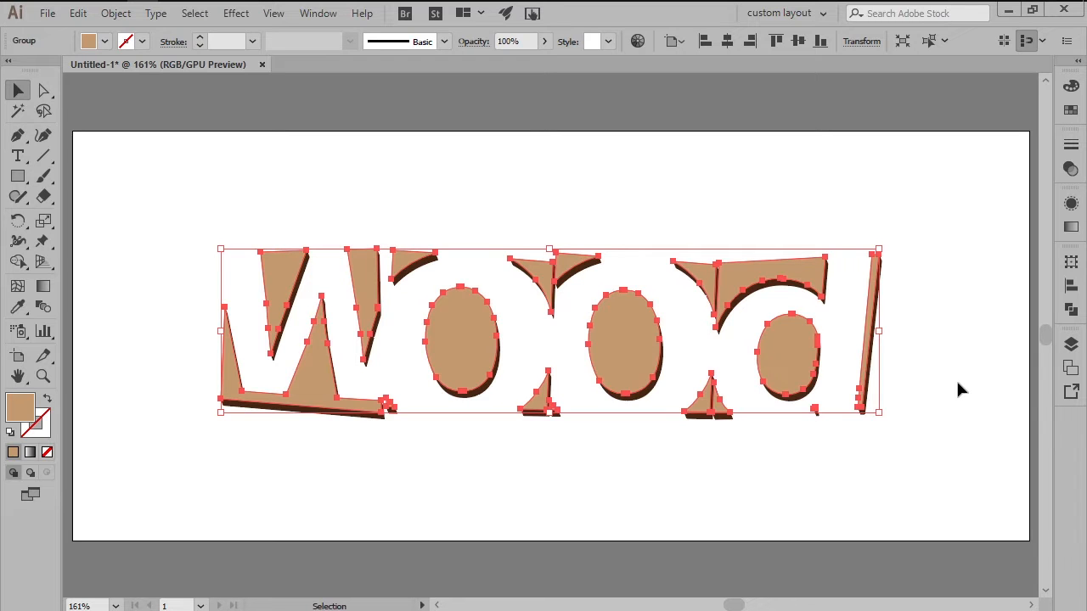
# Merge the tan letter faces into one compound path via Object > Compound Path > Make
pyautogui.click(115, 13)
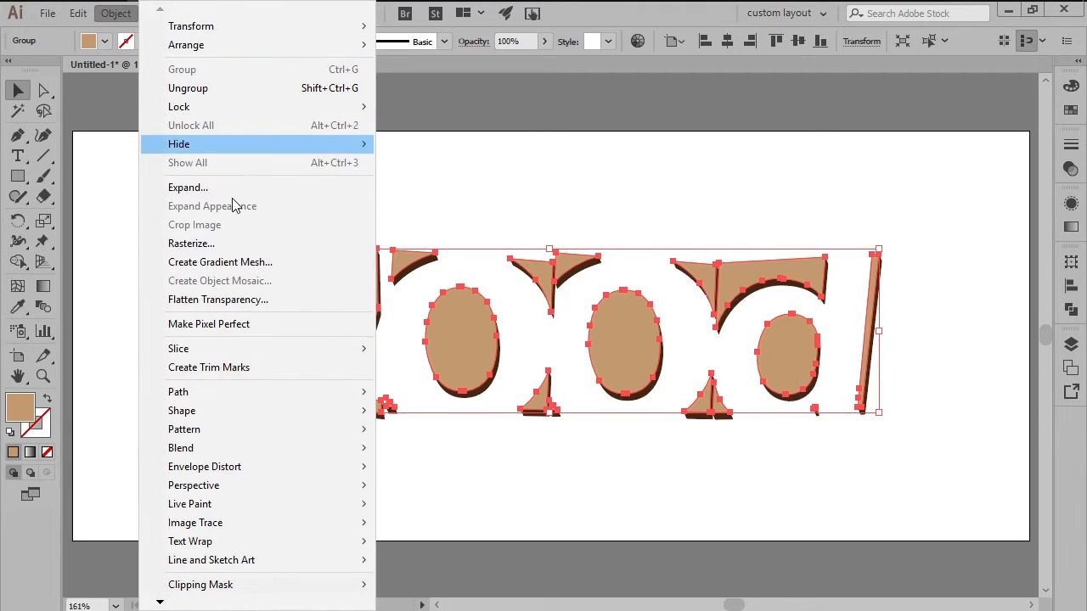
pyautogui.moveTo(204, 584)
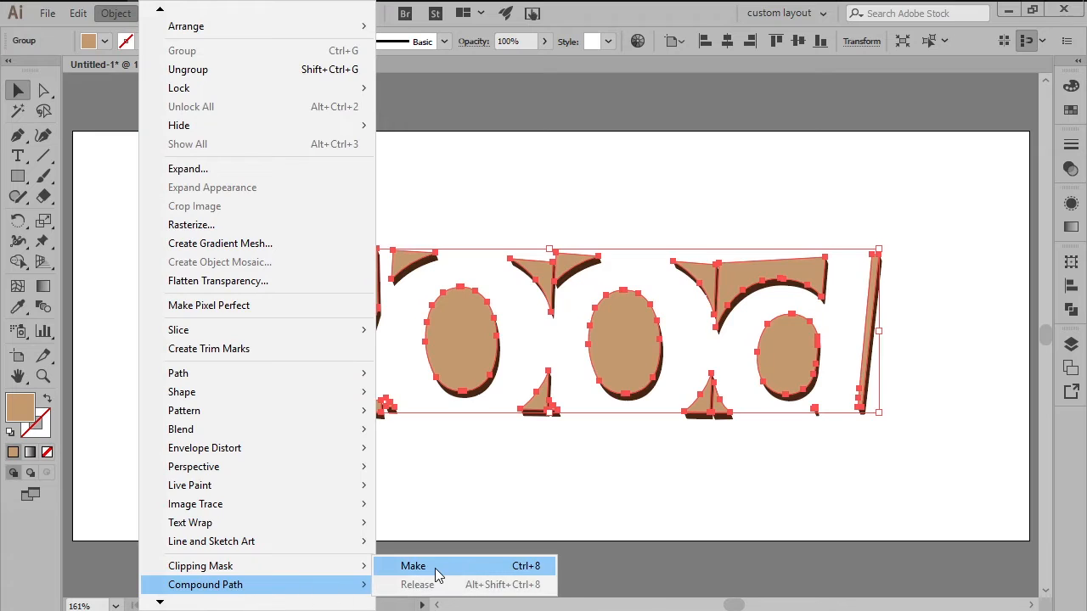
pyautogui.click(413, 566)
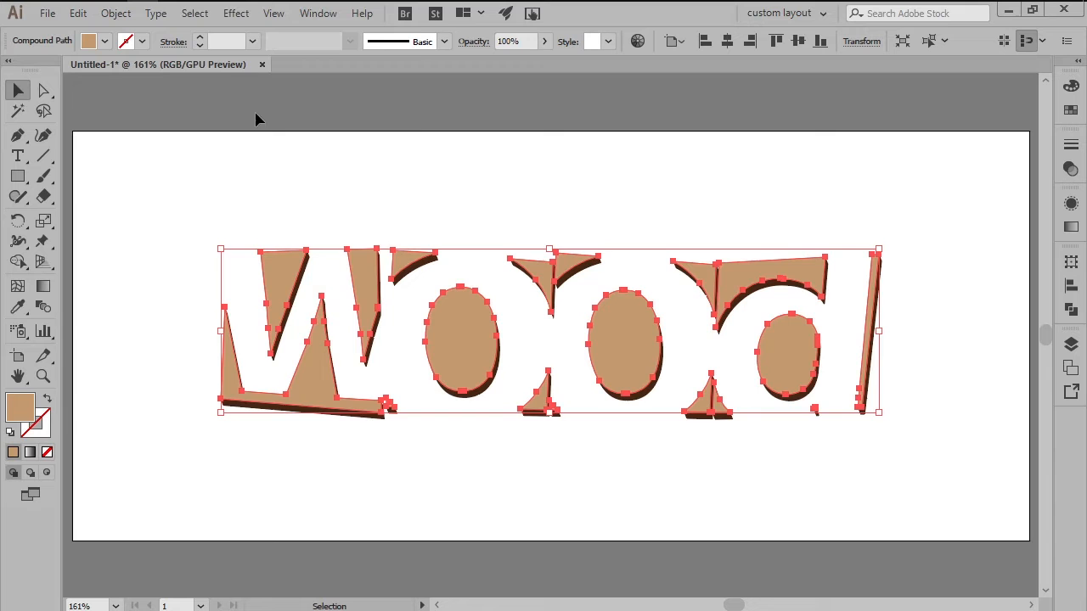
pyautogui.click(234, 14)
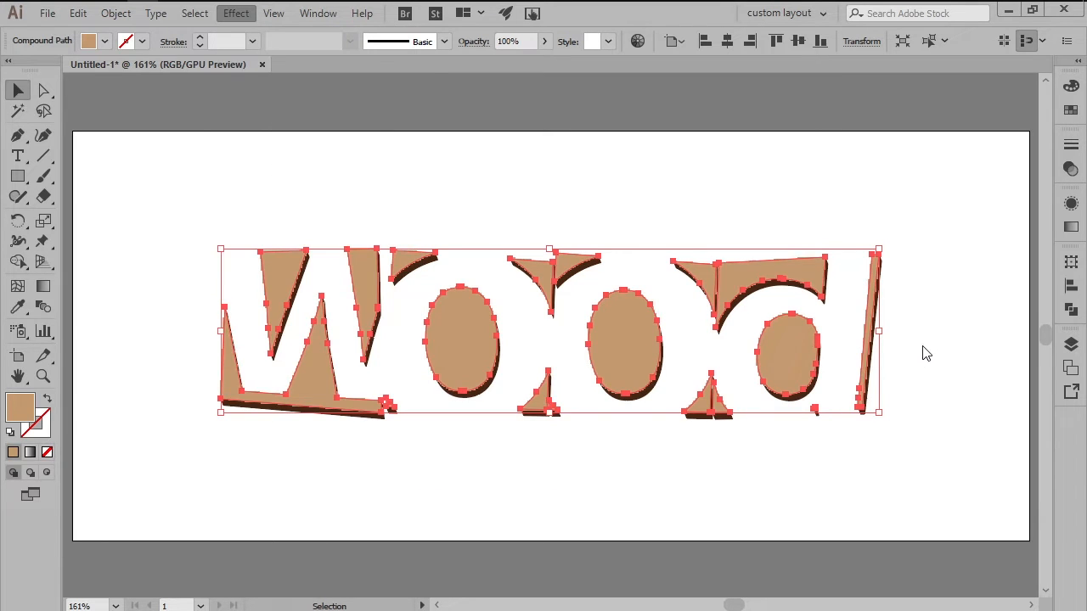
# Apply a Texturizer Canvas effect to give the letter faces a wood-grain texture
pyautogui.click(236, 14)
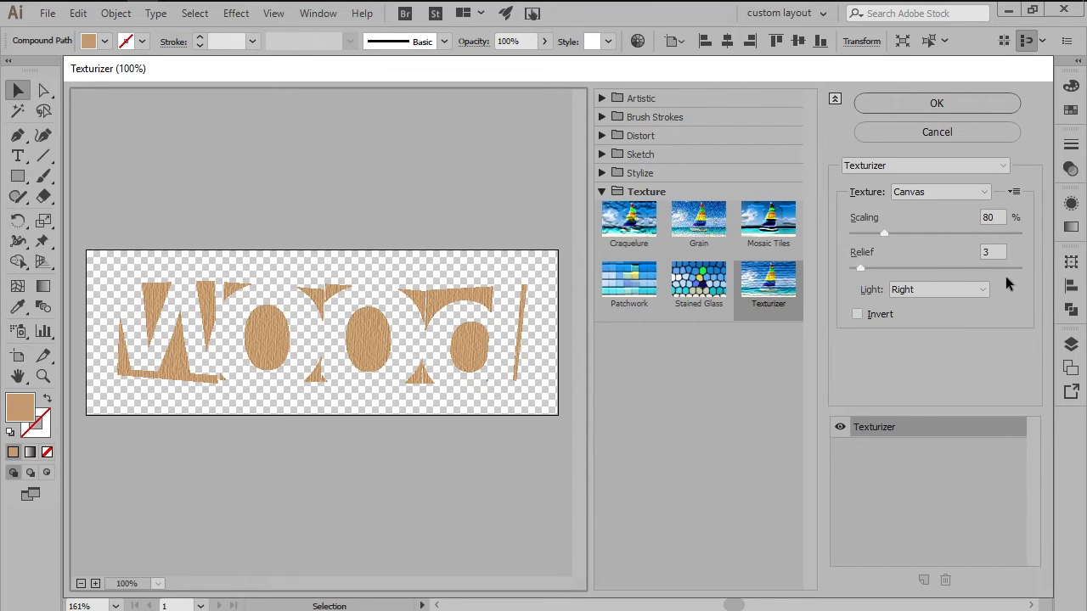
pyautogui.moveTo(951, 331)
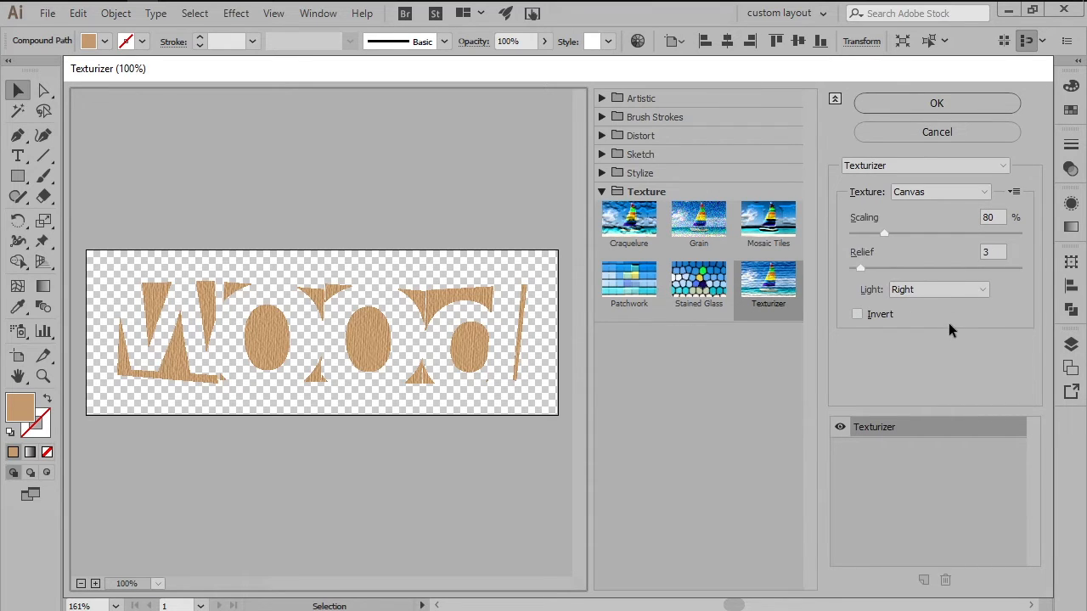
pyautogui.click(938, 103)
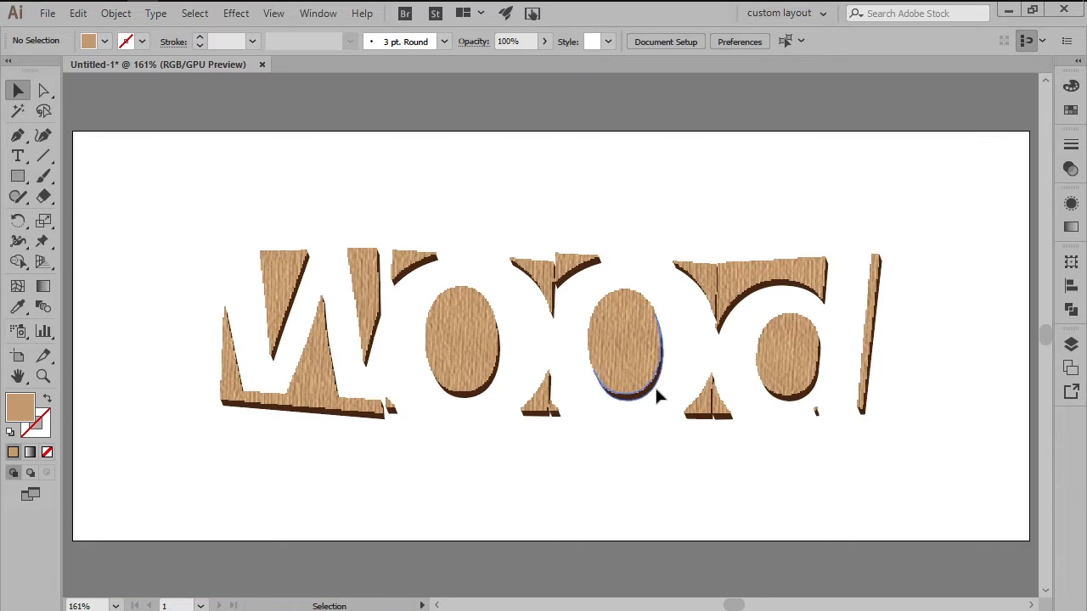
pyautogui.click(669, 449)
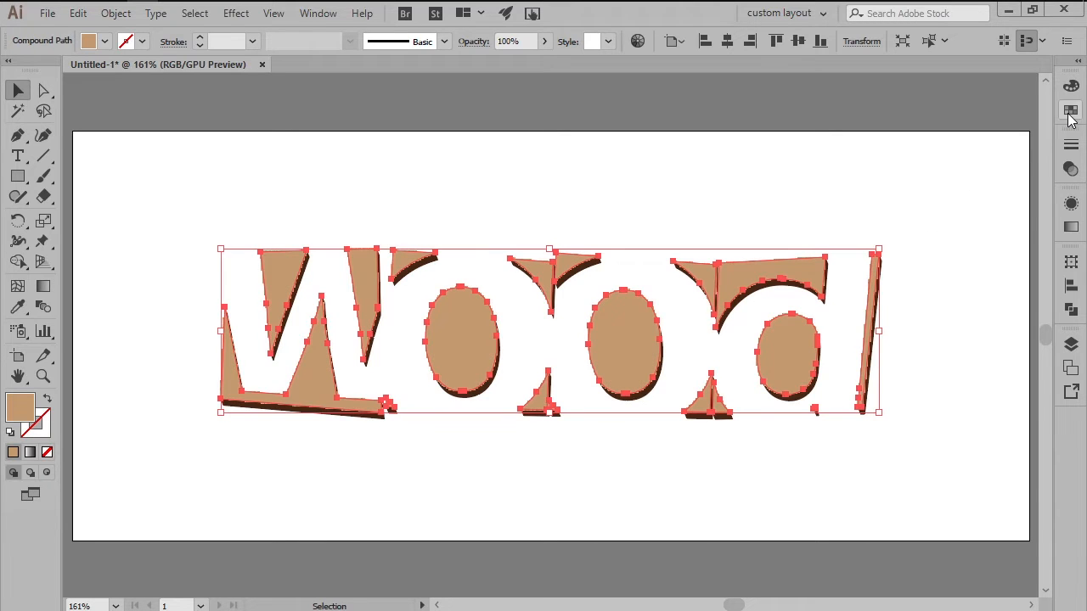
# Remove the fill of the copied face outline and make it an opacity mask in Transparency
pyautogui.click(1070, 112)
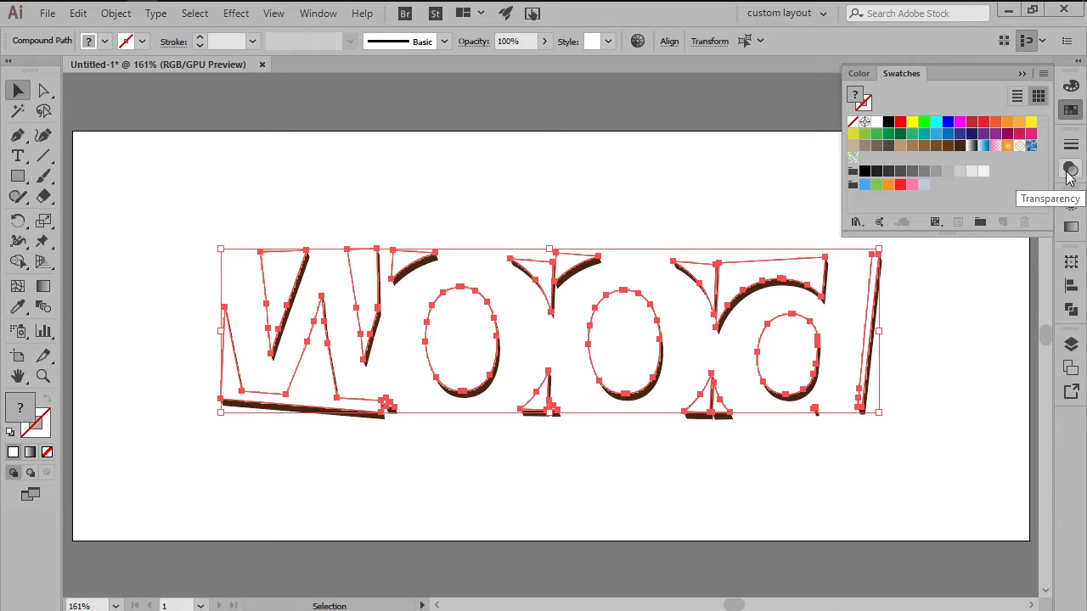
pyautogui.click(1070, 170)
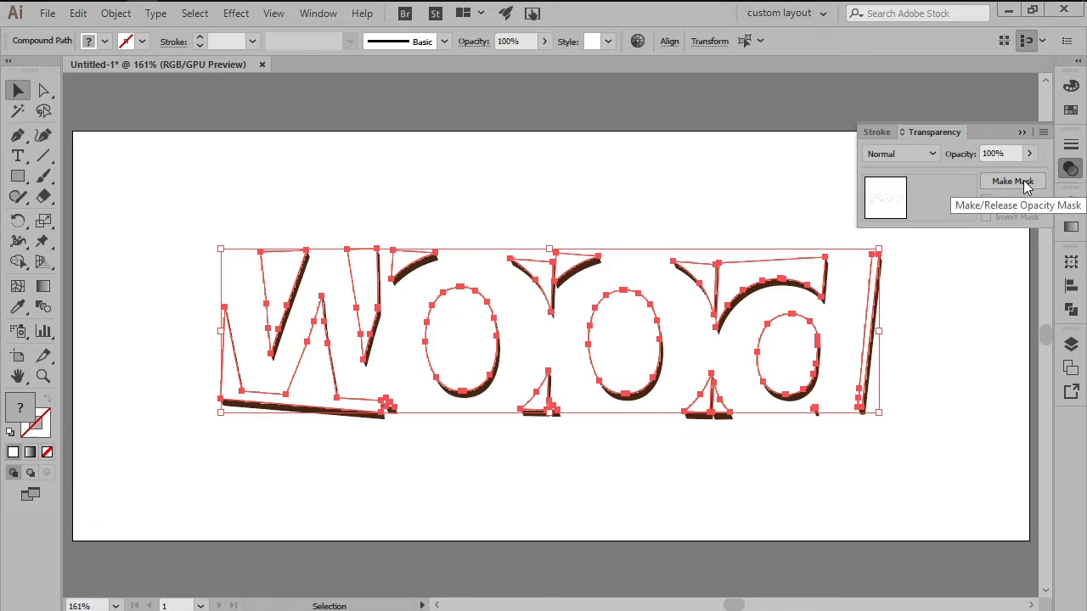
pyautogui.click(1013, 180)
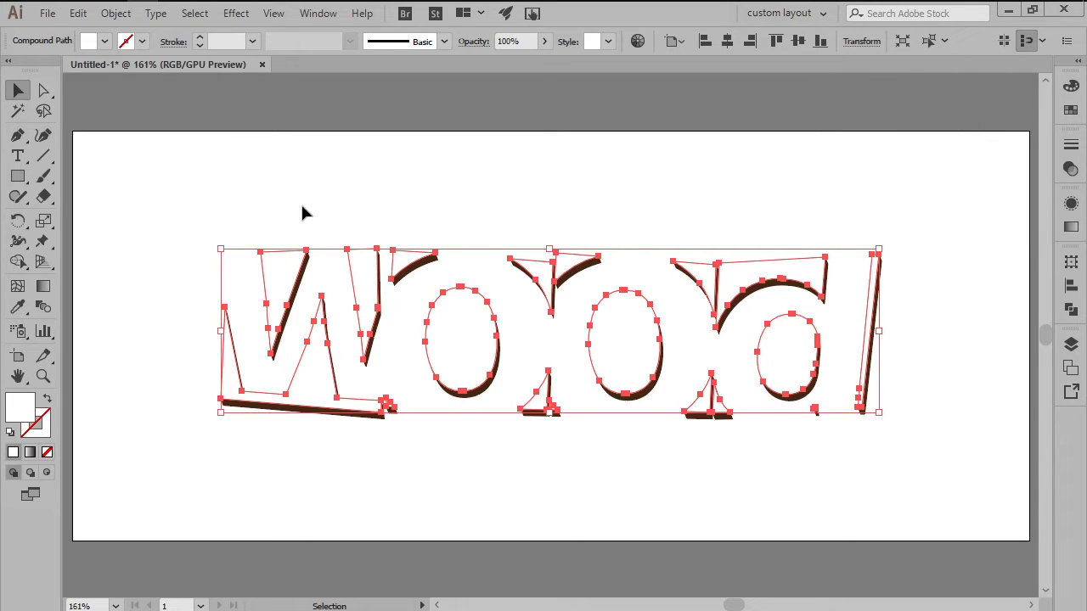
# Apply an Inner Glow in Normal mode, dark brown, 100% opacity, 10 px blur to the faces
pyautogui.click(234, 14)
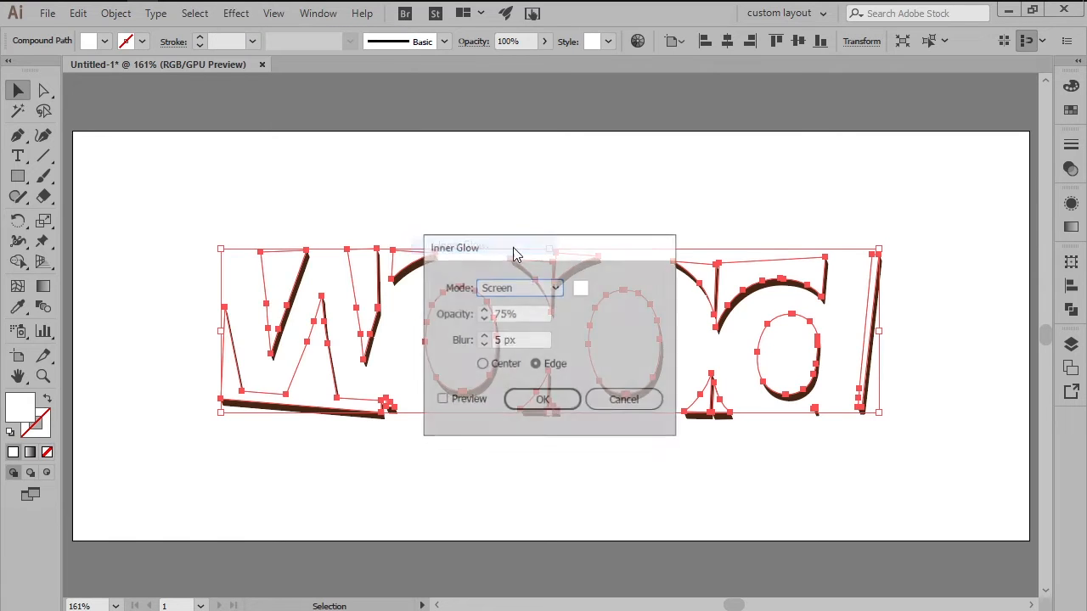
pyautogui.click(581, 288)
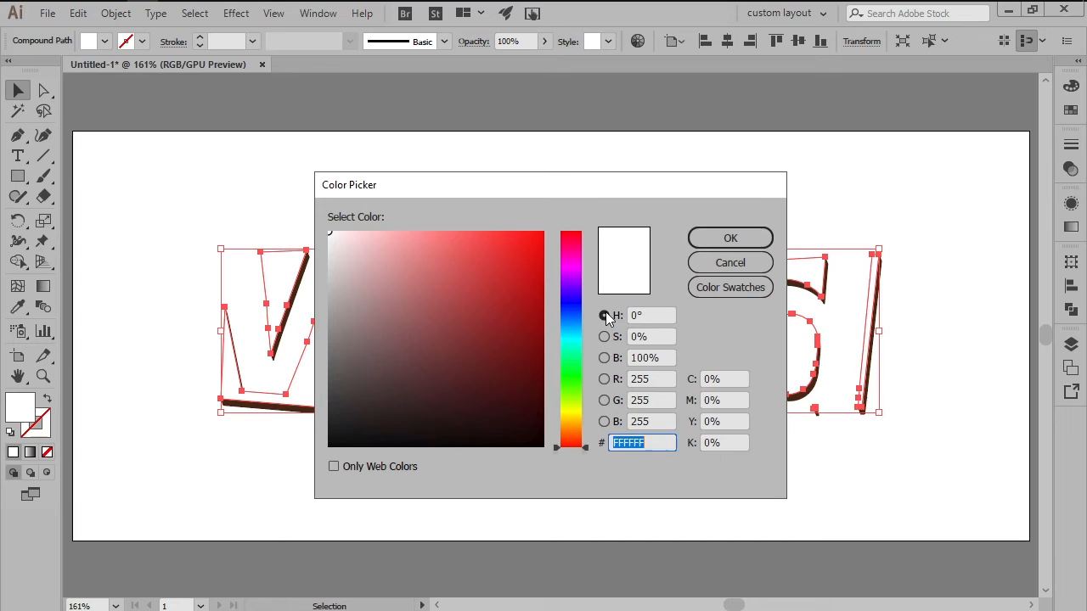
pyautogui.click(605, 379)
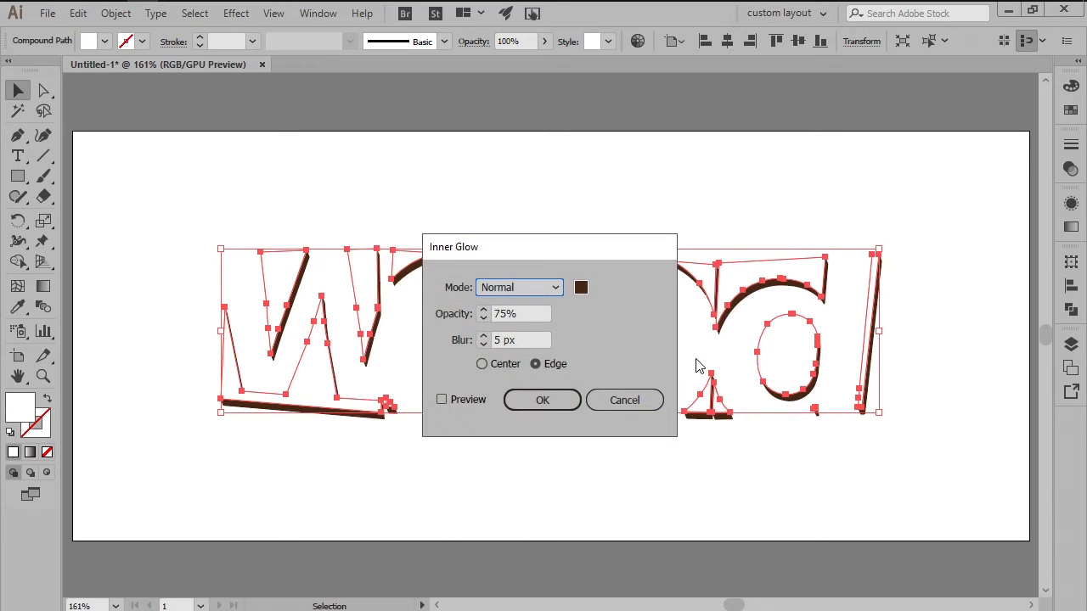
pyautogui.write('10')
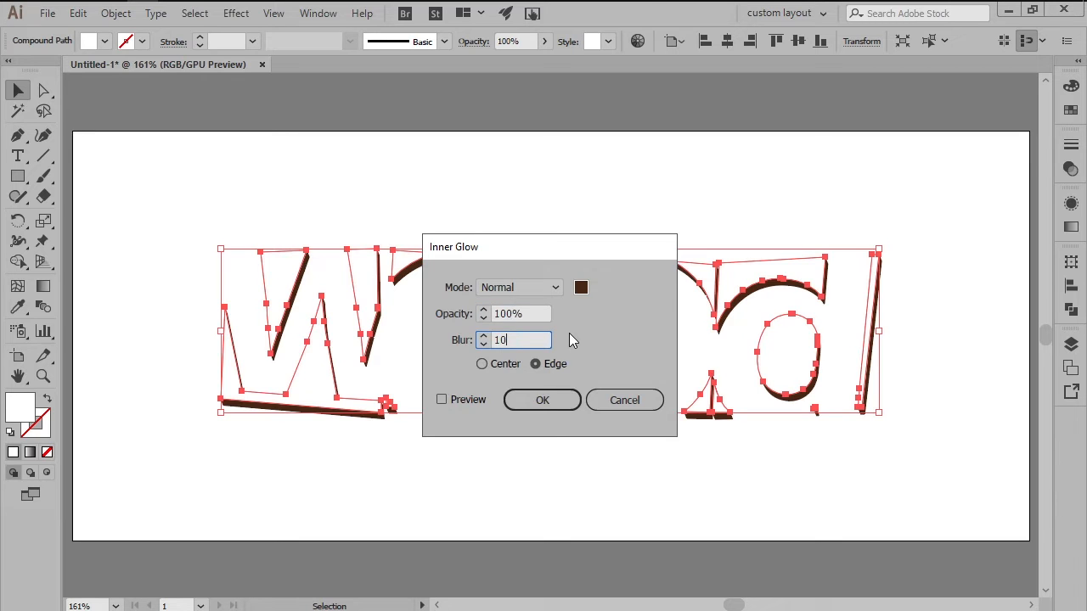
pyautogui.click(543, 401)
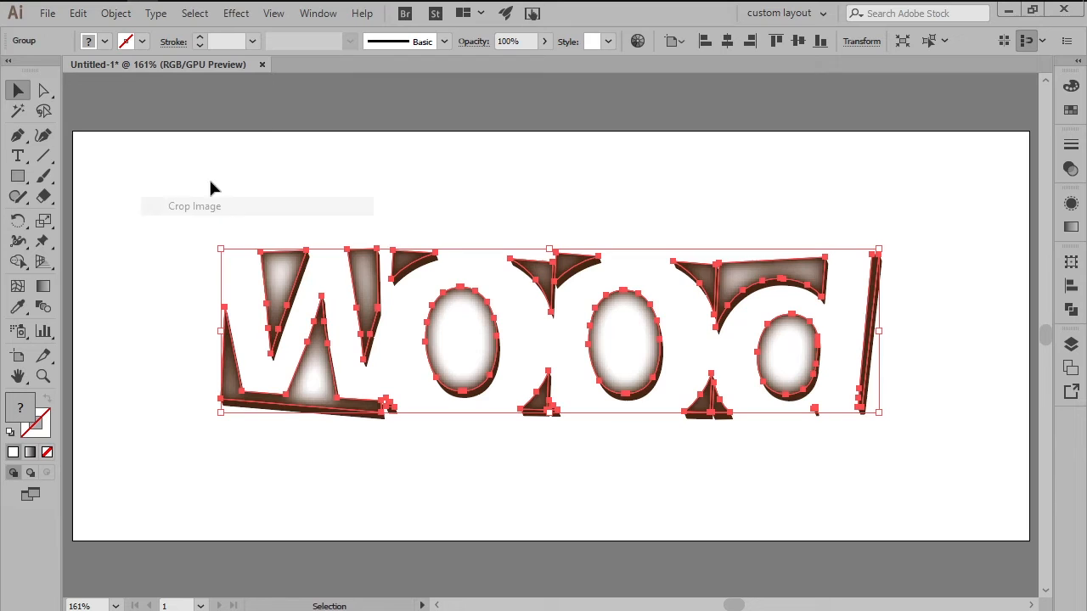
pyautogui.moveTo(1070, 170)
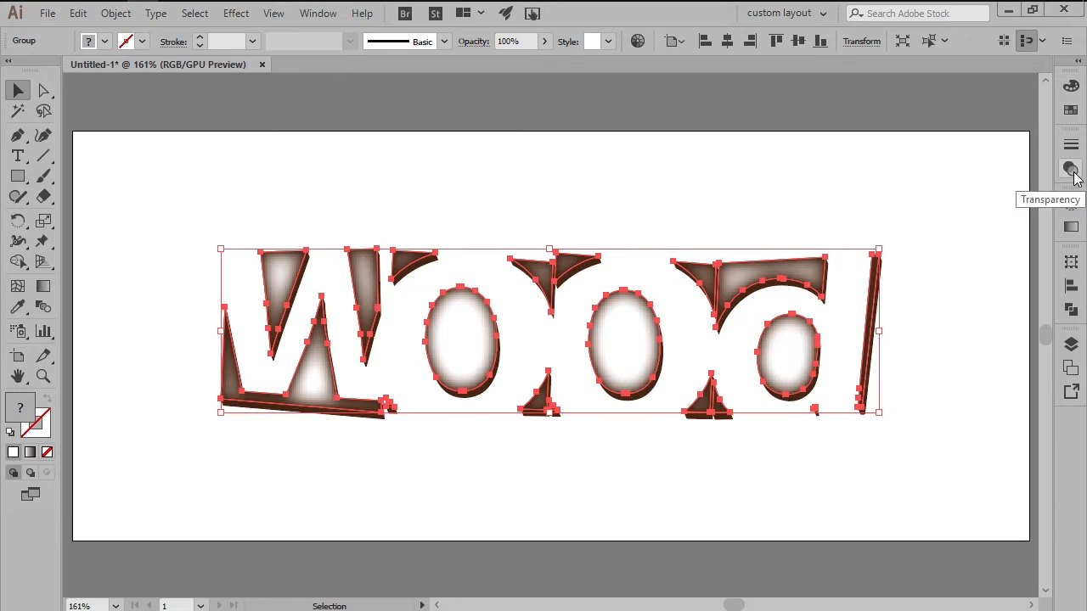
# Set the faces' blending mode to Multiply so the grain shows through the darkened edges
pyautogui.click(1070, 169)
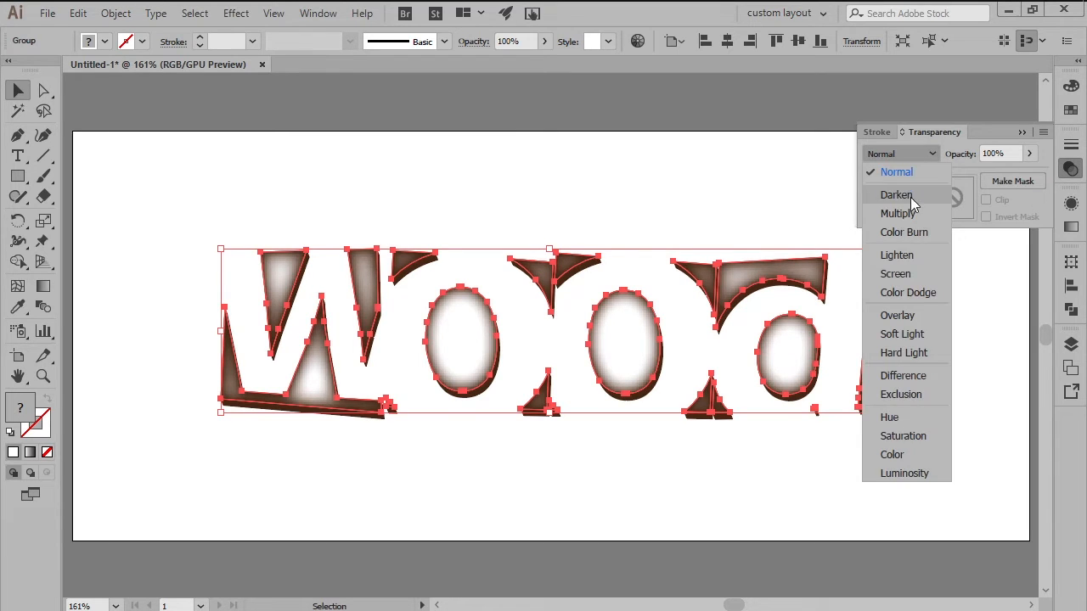
pyautogui.click(897, 214)
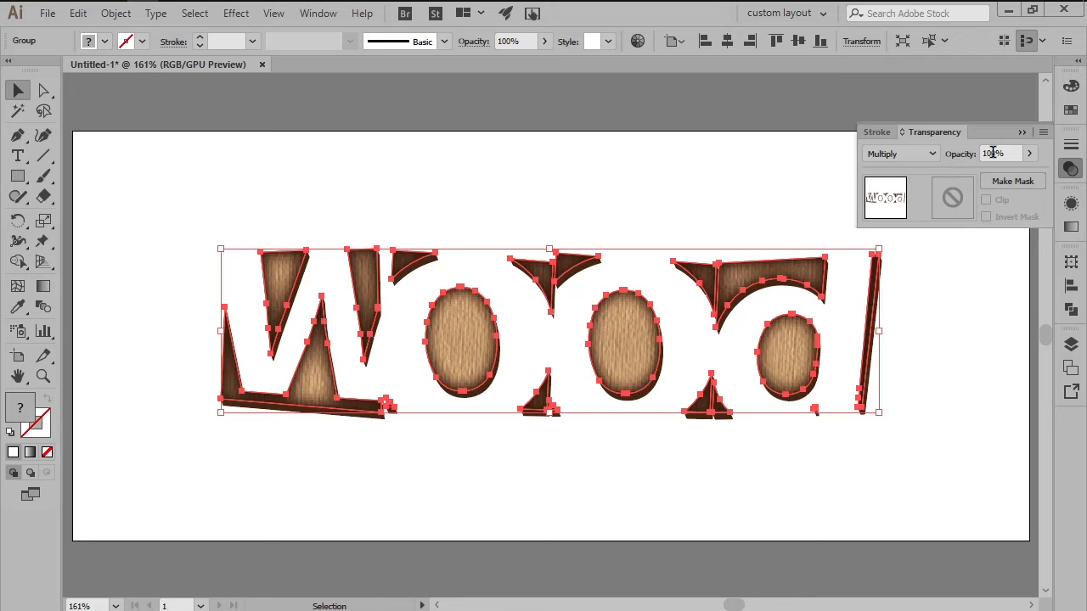
pyautogui.click(999, 153)
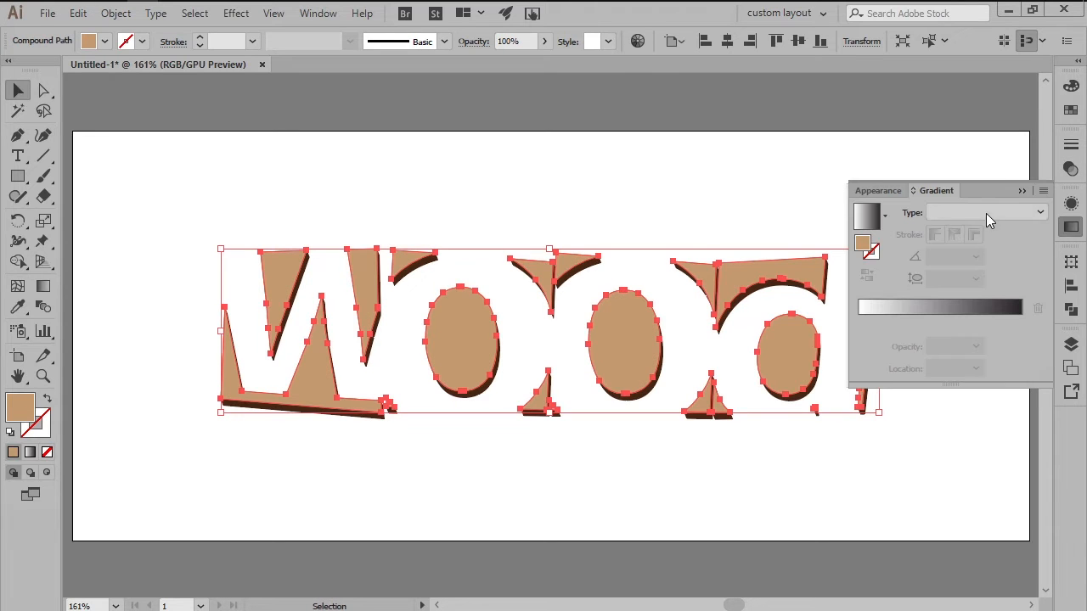
# Add a -90° linear gradient fill from orange to transparent as a new fill on the faces
pyautogui.click(866, 214)
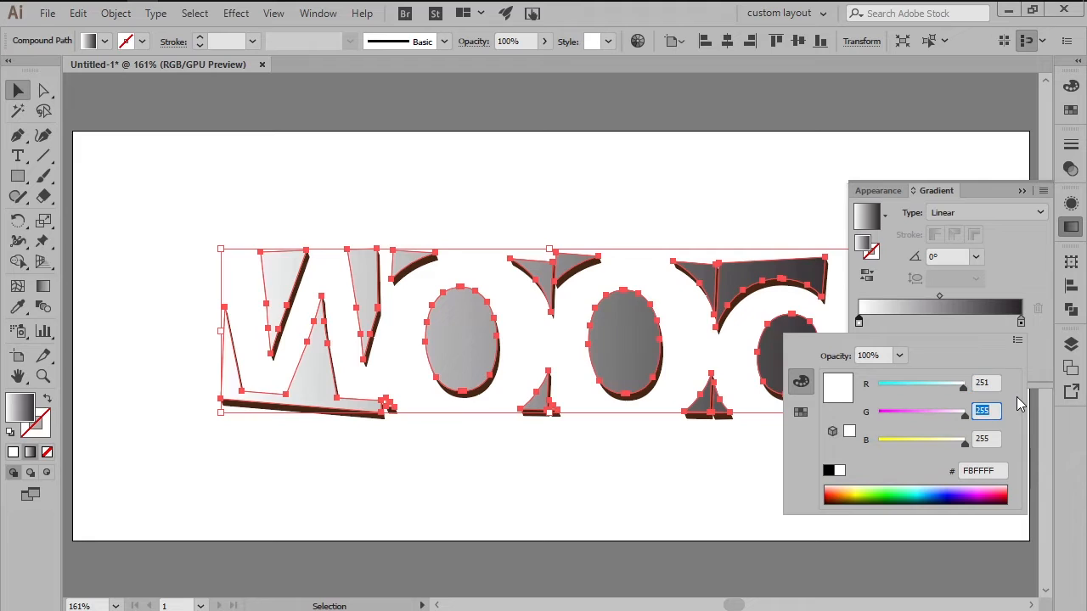
pyautogui.write('17')
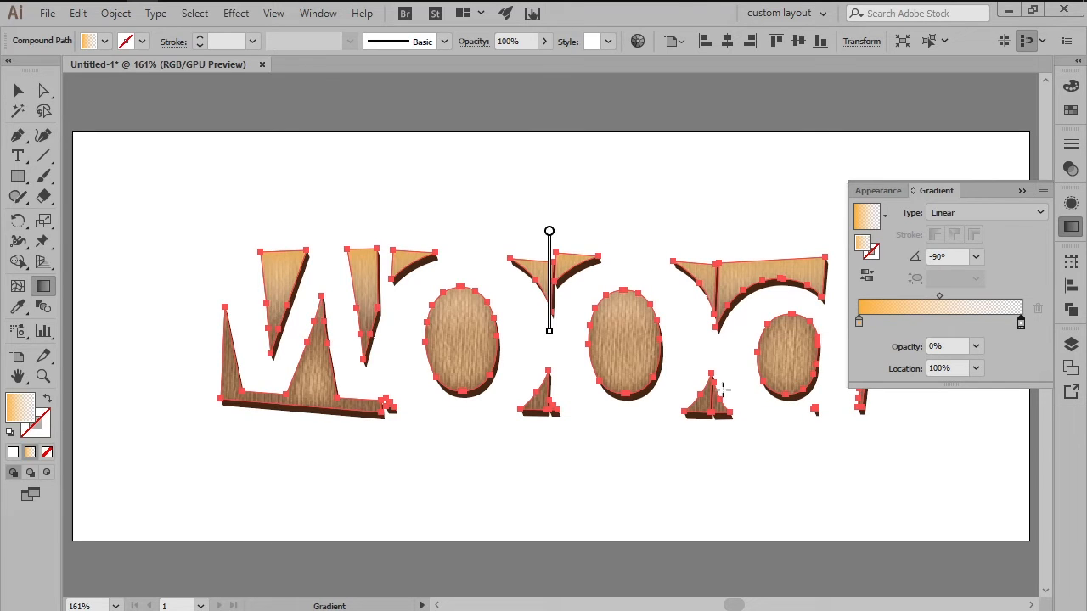
pyautogui.moveTo(1070, 204)
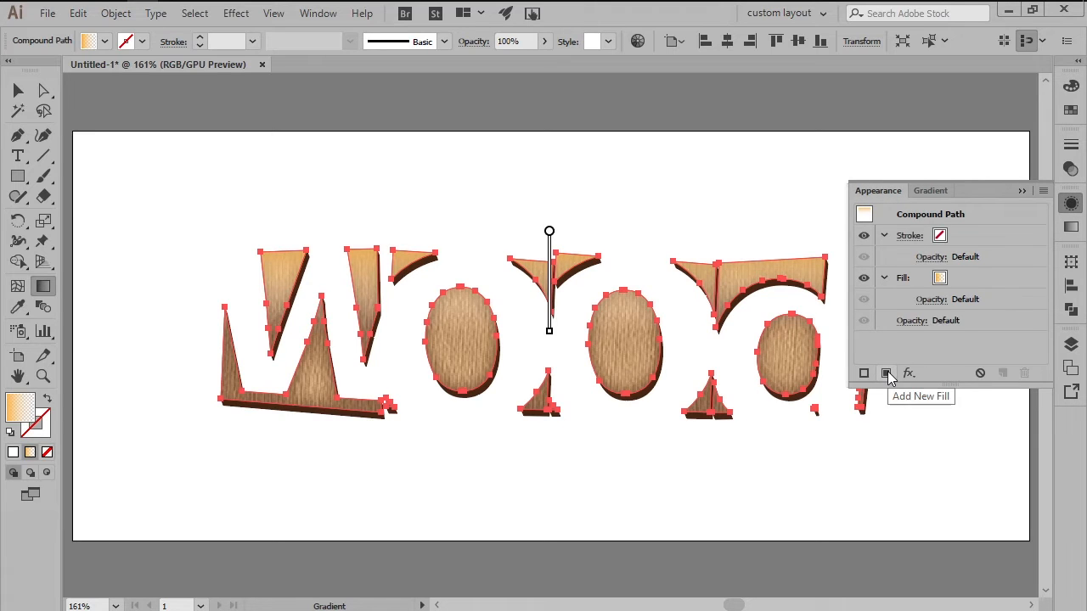
pyautogui.click(931, 190)
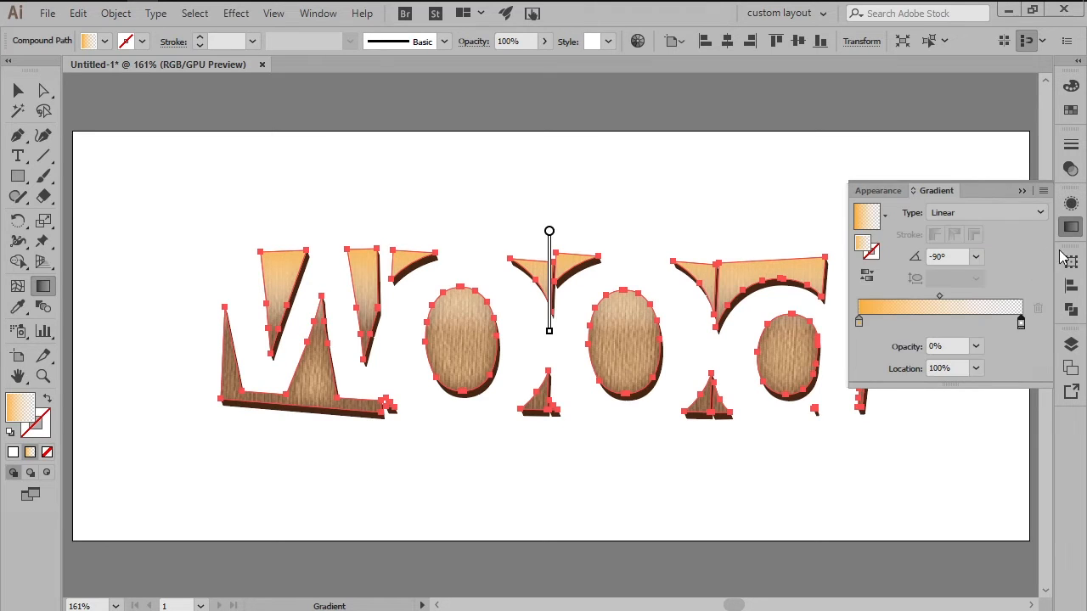
pyautogui.moveTo(860, 321)
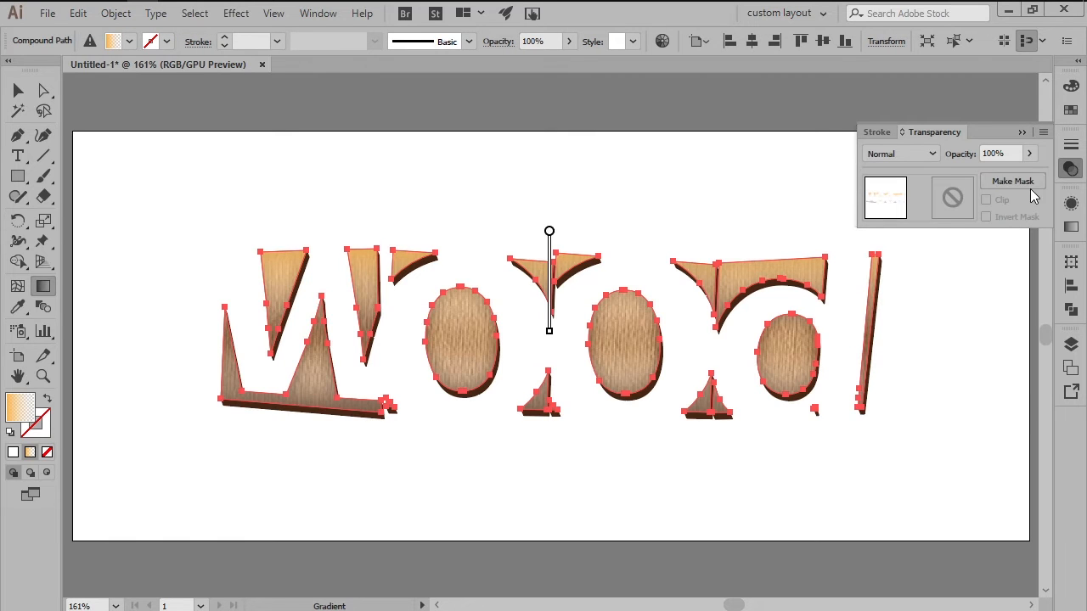
# Set the top orange gradient fill to Overlay blending at 10% opacity
pyautogui.click(900, 153)
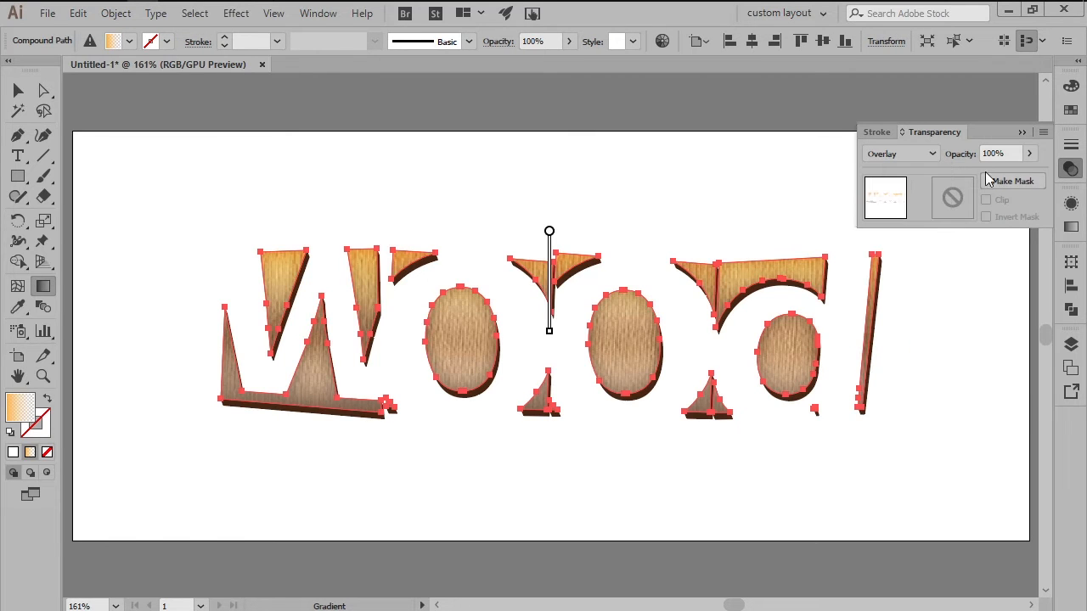
pyautogui.click(999, 153)
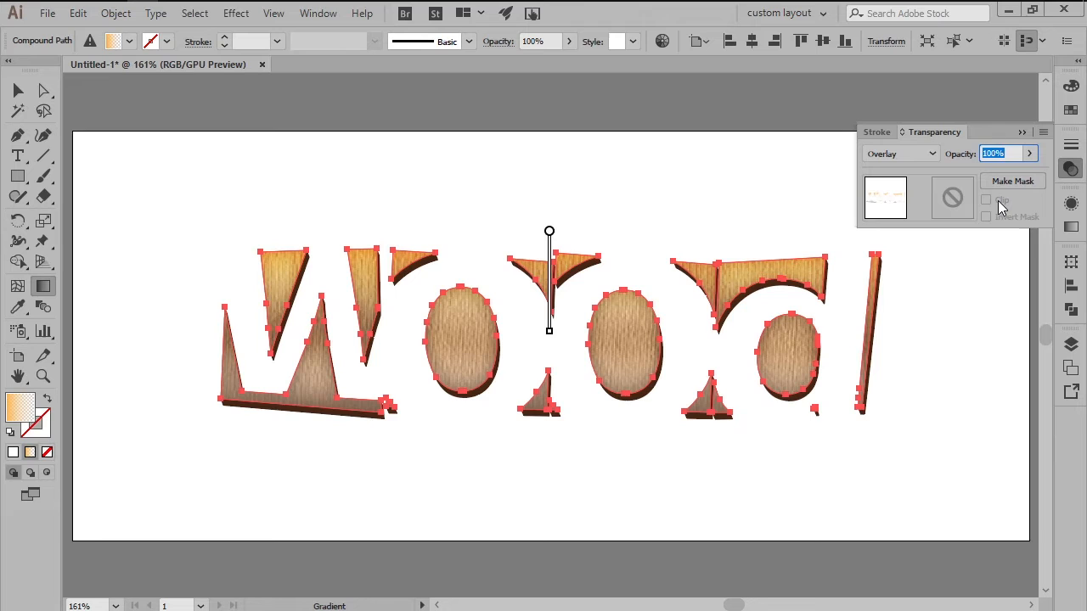
pyautogui.write('10%')
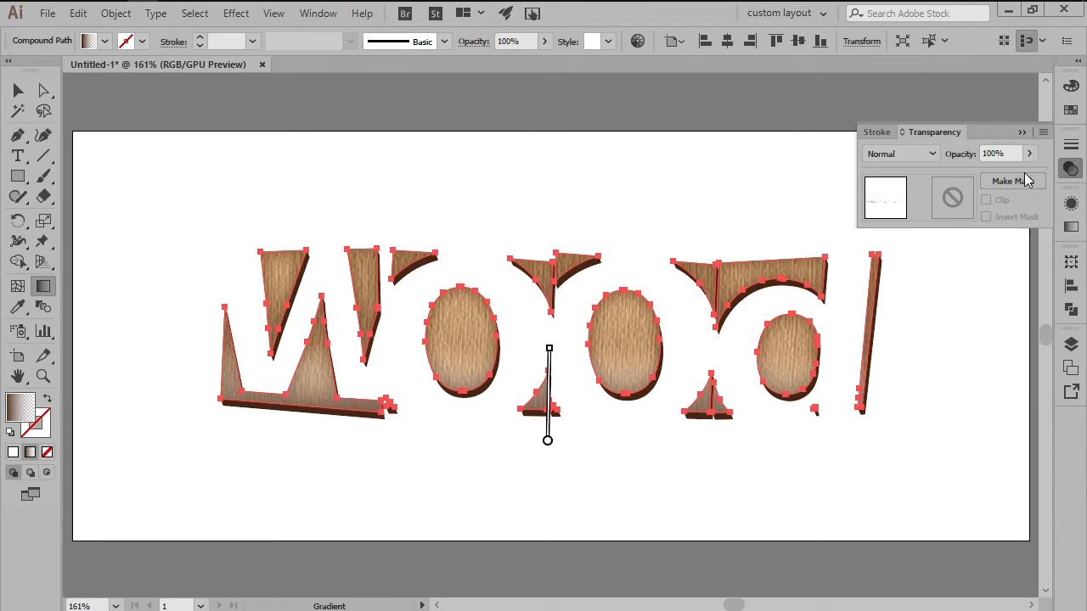
# Set the lower shading gradient to Multiply blending at 50% opacity
pyautogui.click(900, 153)
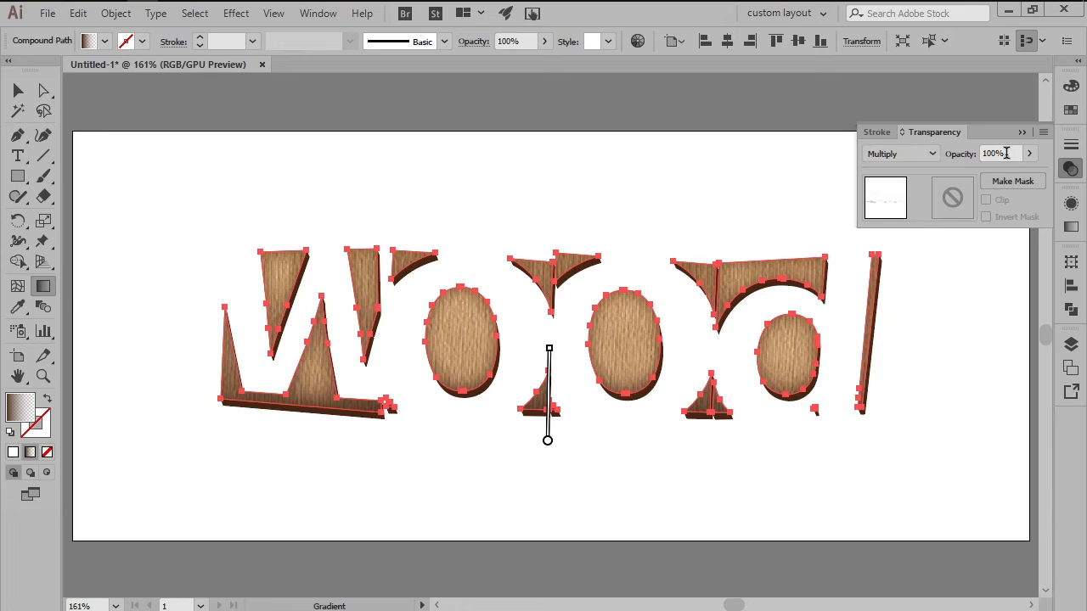
pyautogui.click(993, 153)
pyautogui.write('50')
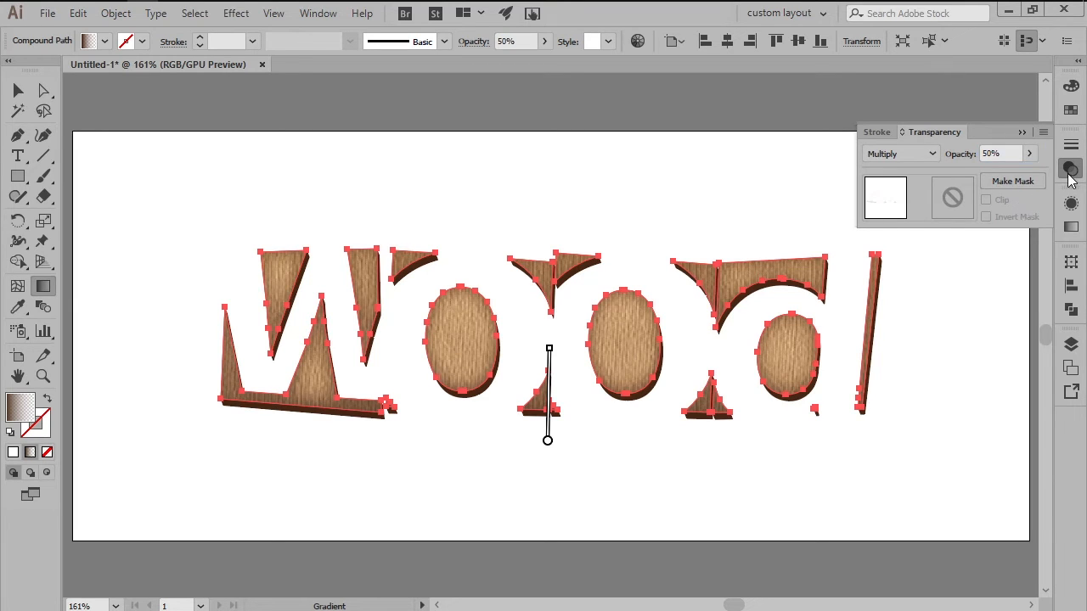
pyautogui.click(955, 333)
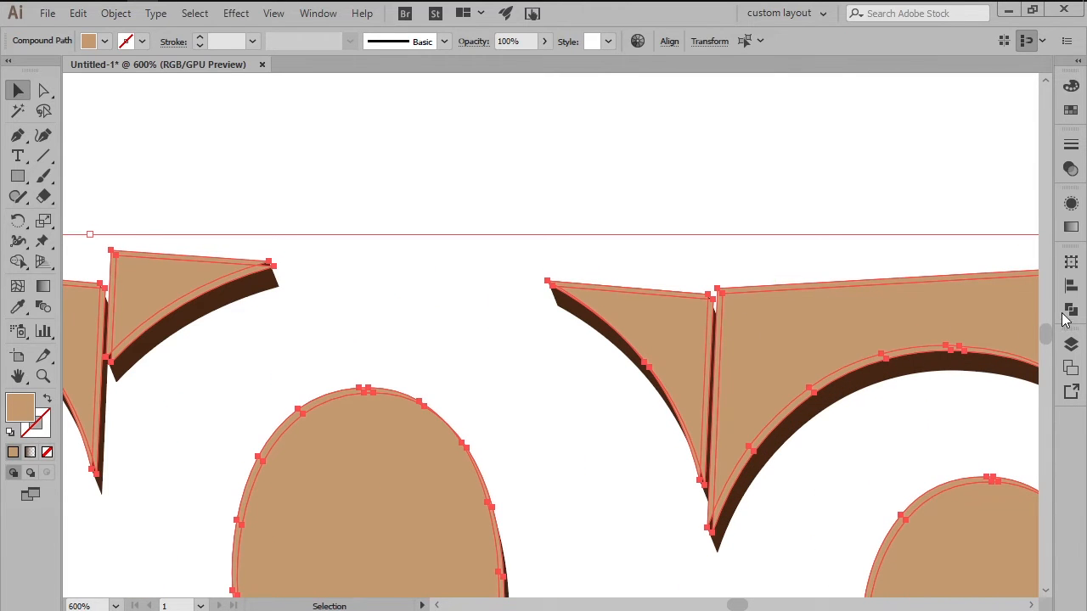
# Fill the selected edge strip piece with a swatch colour and lower its opacity to 40
pyautogui.click(1070, 309)
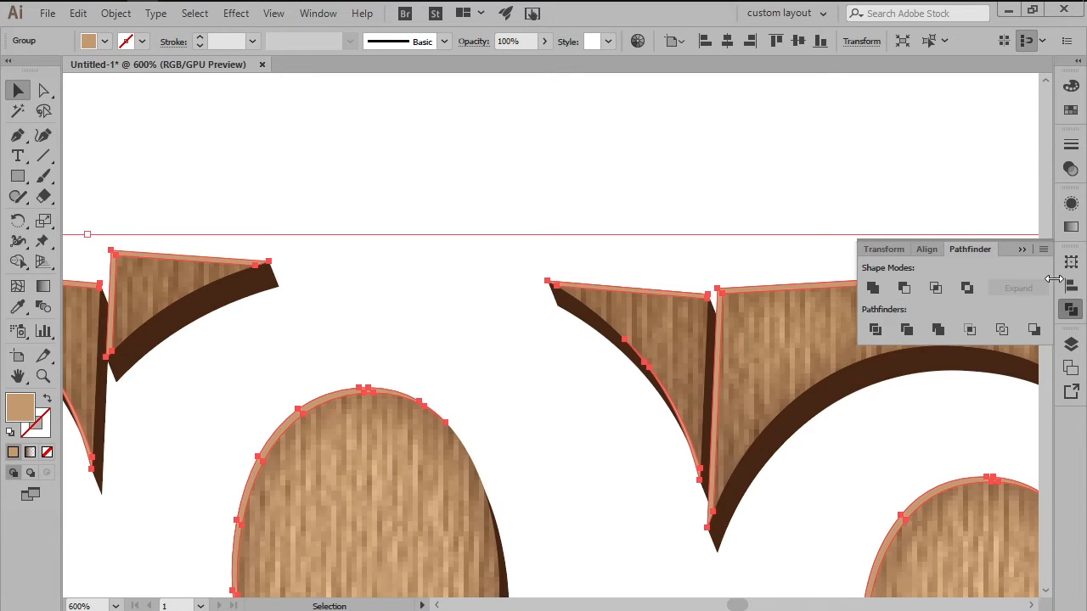
pyautogui.click(1070, 110)
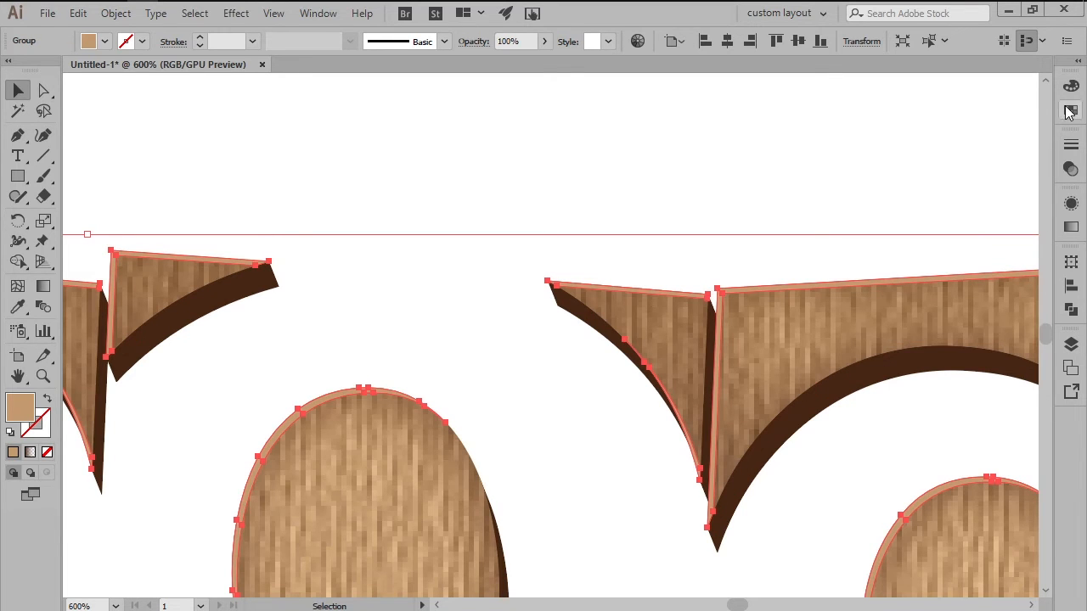
pyautogui.click(1070, 99)
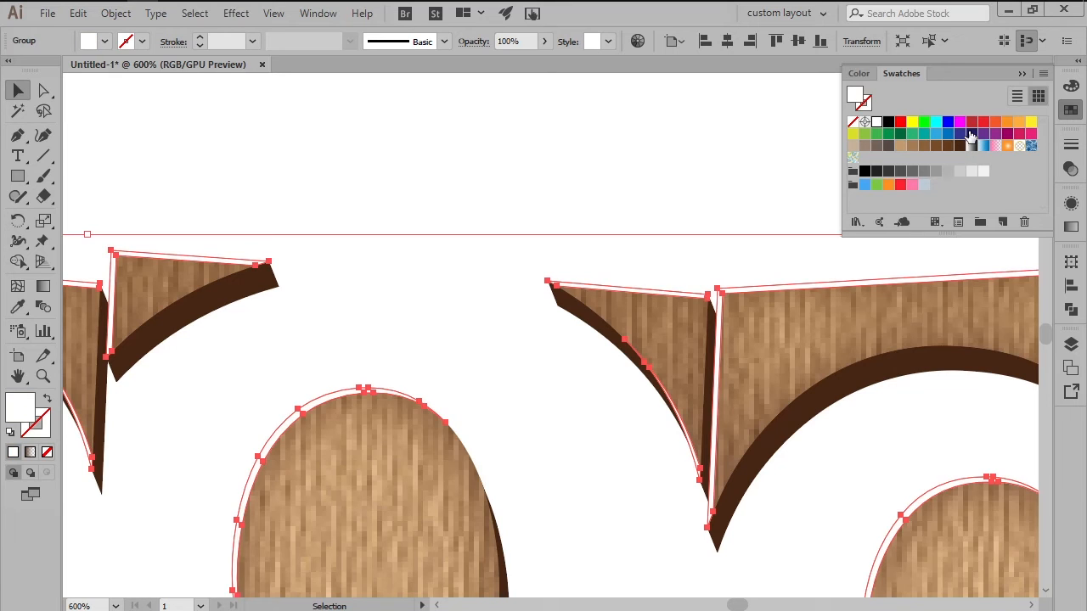
pyautogui.click(513, 41)
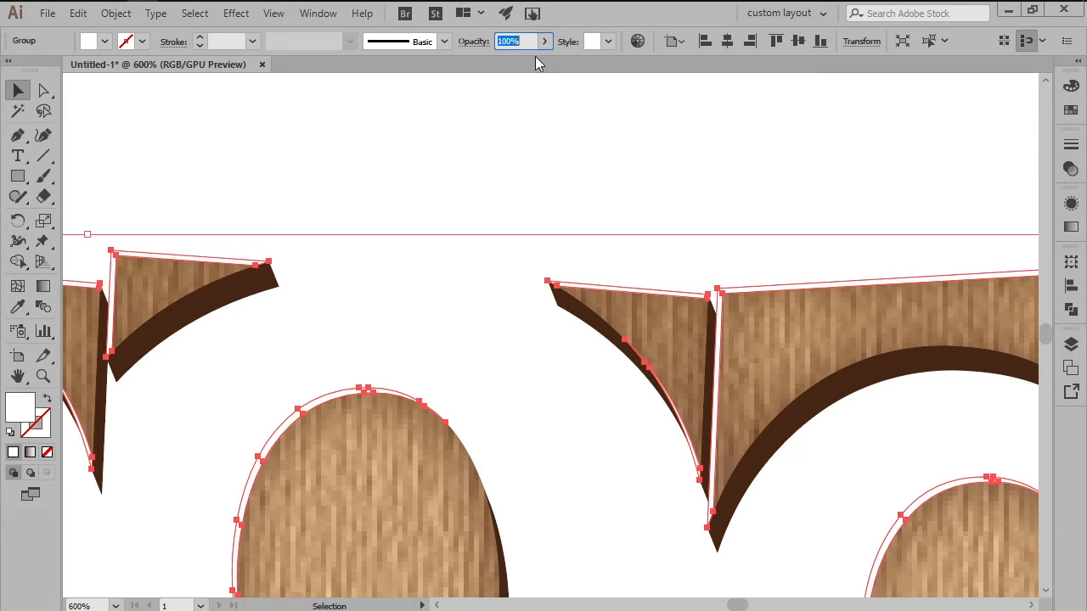
pyautogui.write('40')
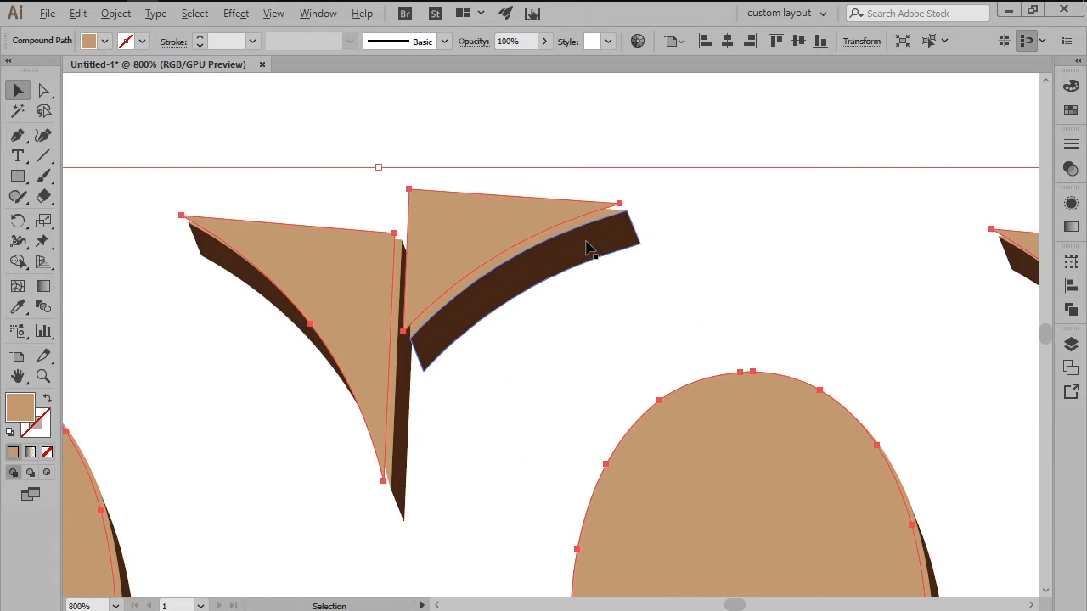
# Select the dark side face of the W and lower its opacity to 50
pyautogui.click(1070, 309)
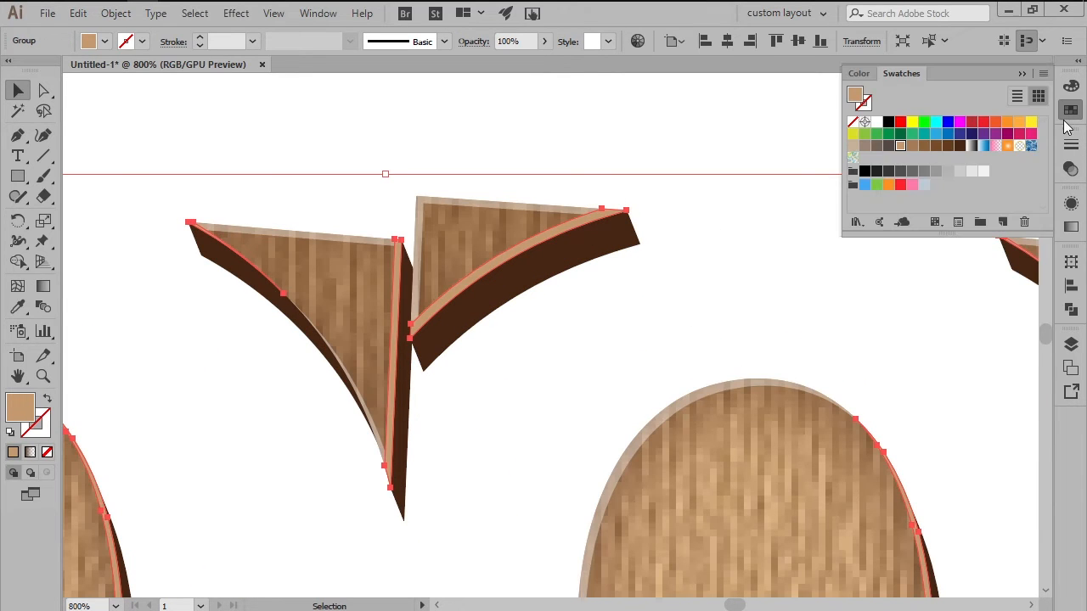
pyautogui.click(888, 122)
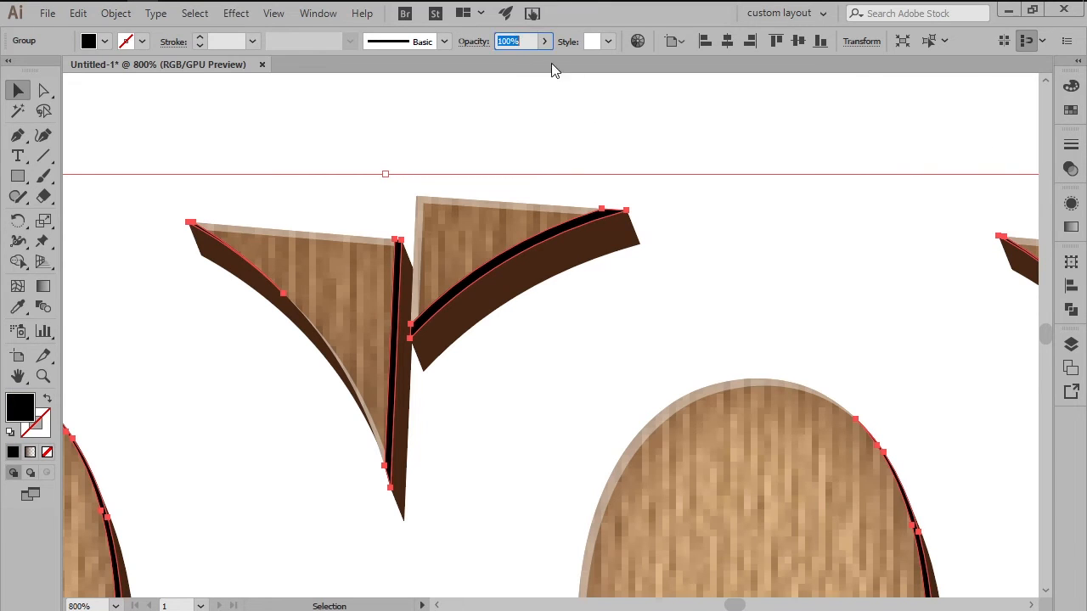
pyautogui.write('50')
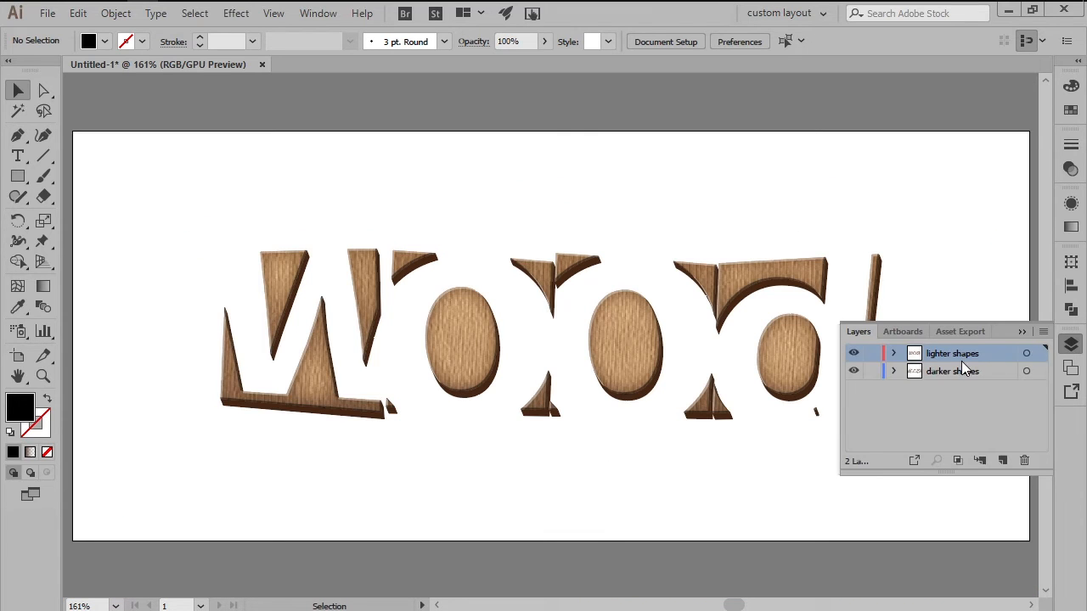
# Hide the wood-grain face layer and prepare a linear black gradient whose end stop is 0% opacity
pyautogui.click(853, 351)
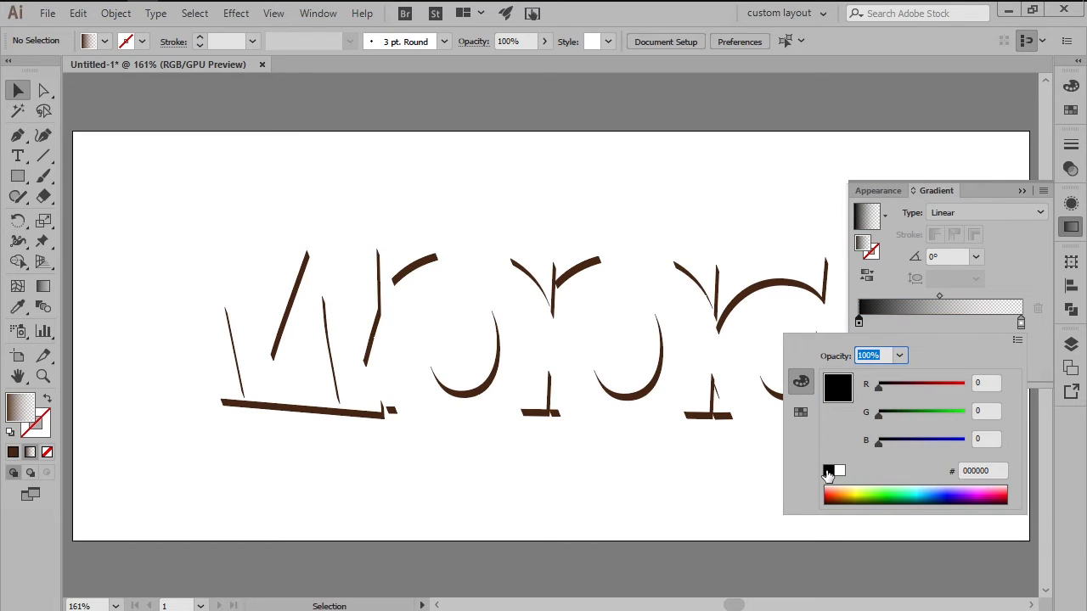
pyautogui.click(1019, 321)
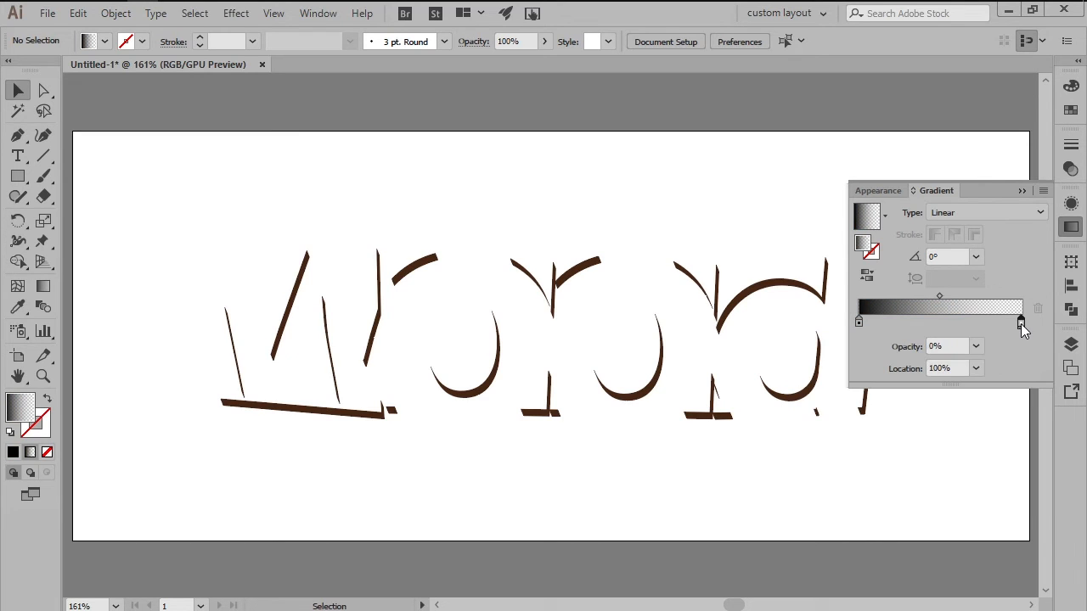
pyautogui.click(1019, 340)
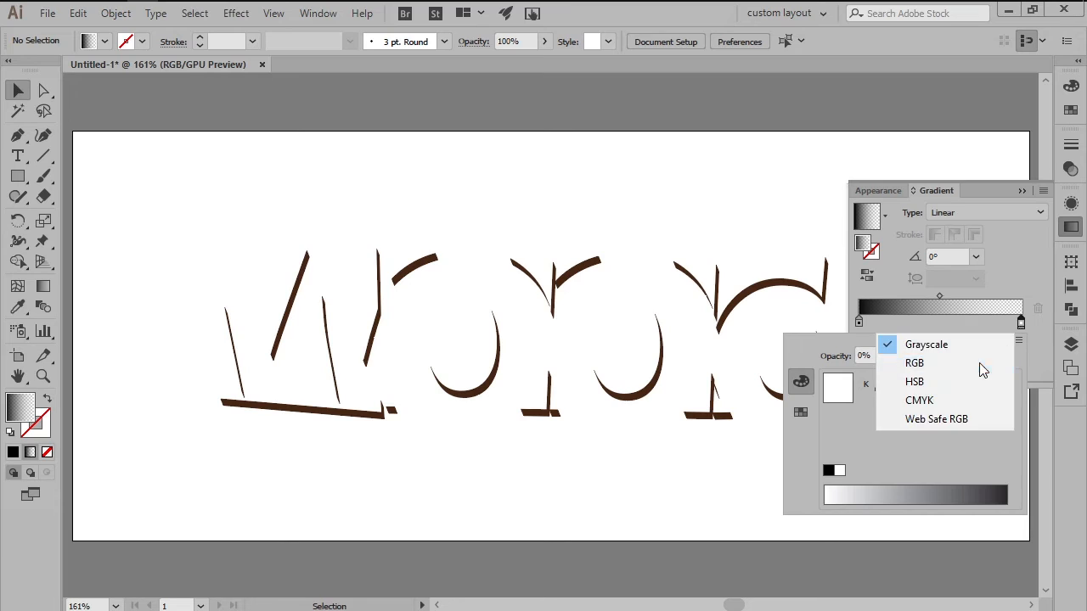
pyautogui.click(914, 363)
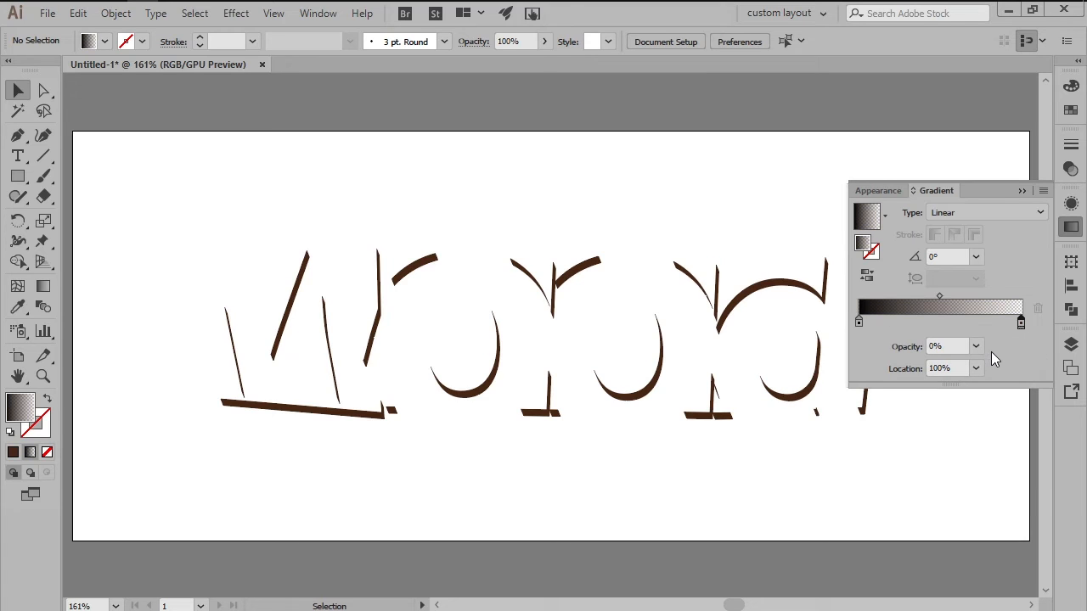
pyautogui.click(1022, 190)
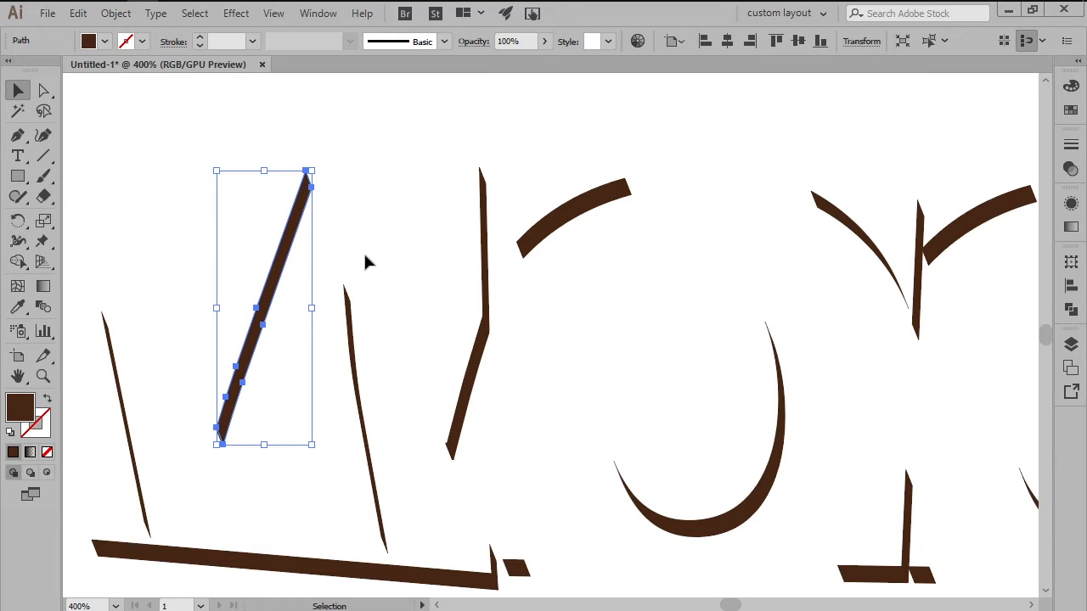
# Add a second fading-gradient fill to the side pieces in Appearance and group them with Ctrl+G
pyautogui.click(1070, 204)
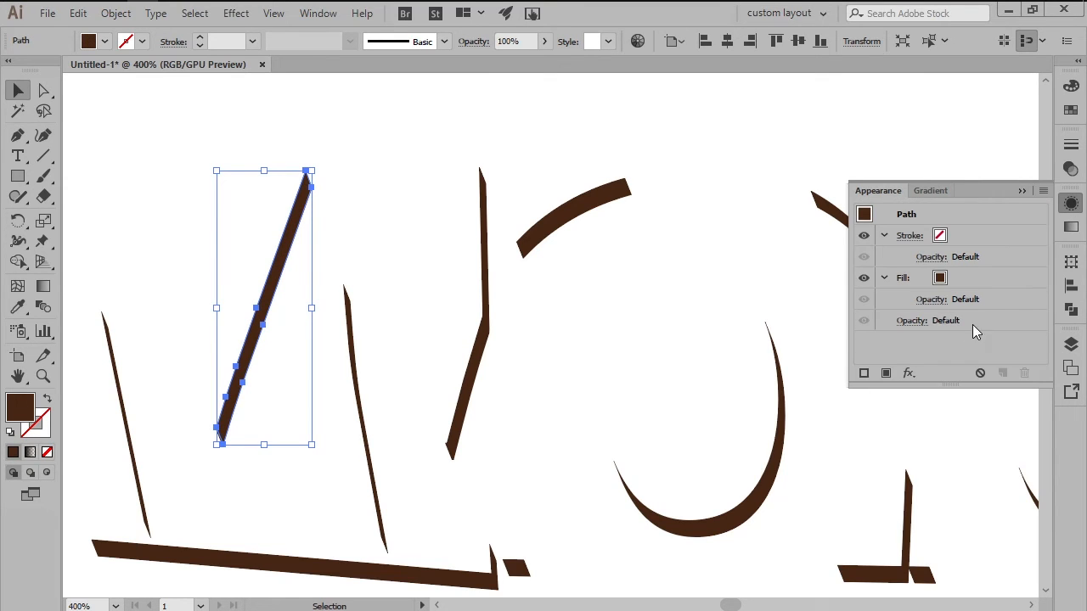
pyautogui.moveTo(886, 373)
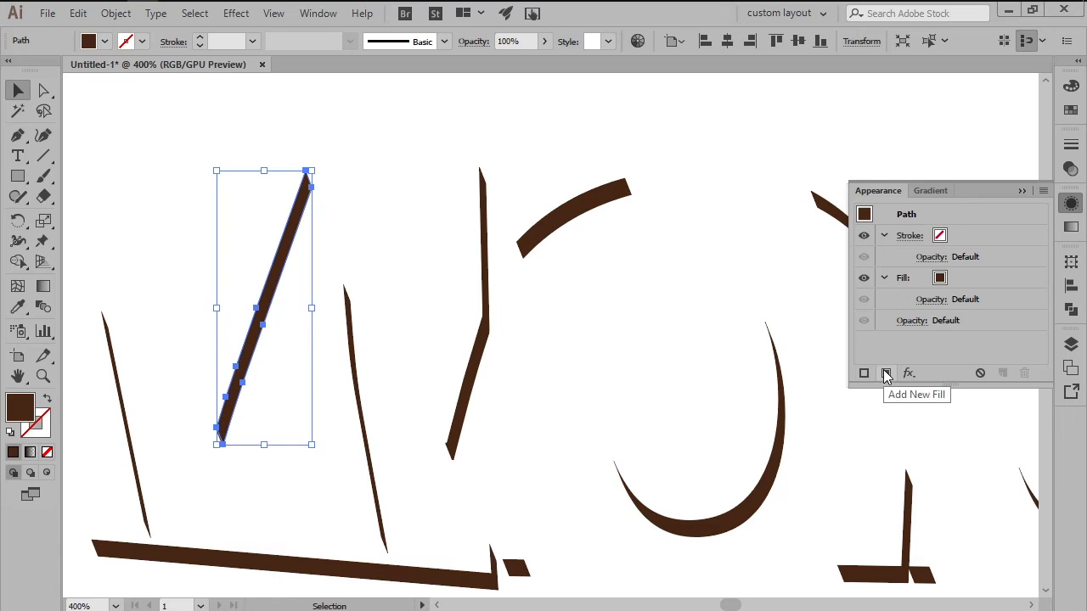
pyautogui.click(934, 190)
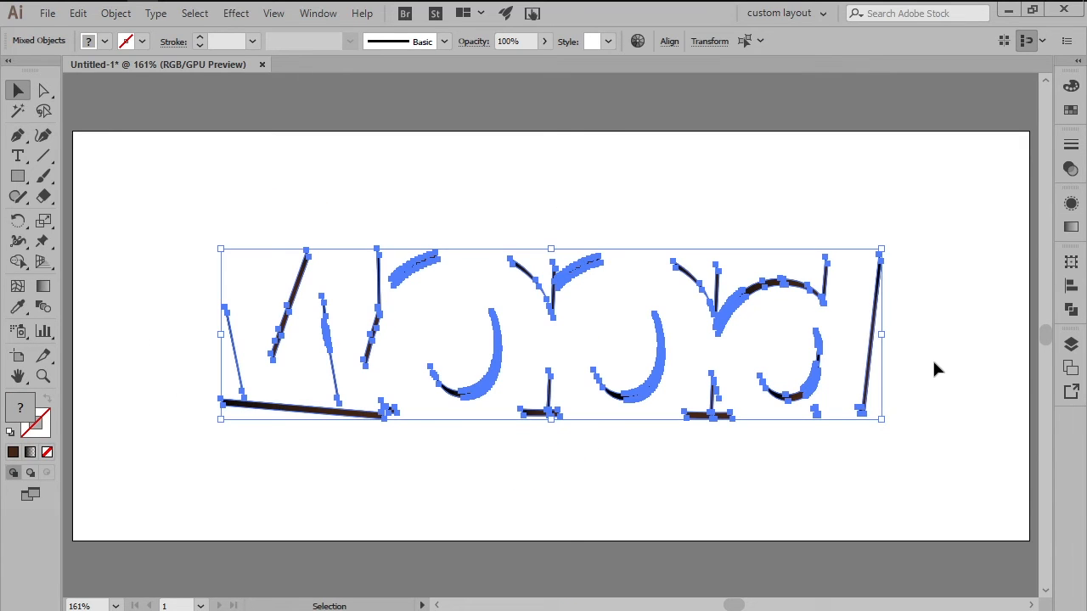
pyautogui.press('ctrl+g')
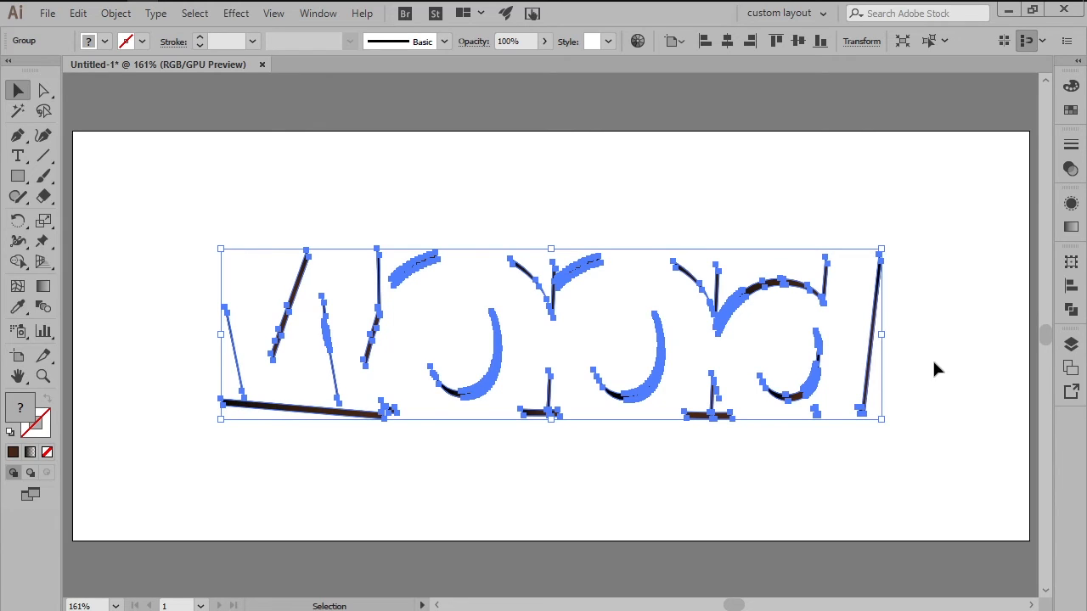
# Apply a Stylize Drop Shadow to the grouped sides with Multiply at 80% opacity
pyautogui.click(236, 13)
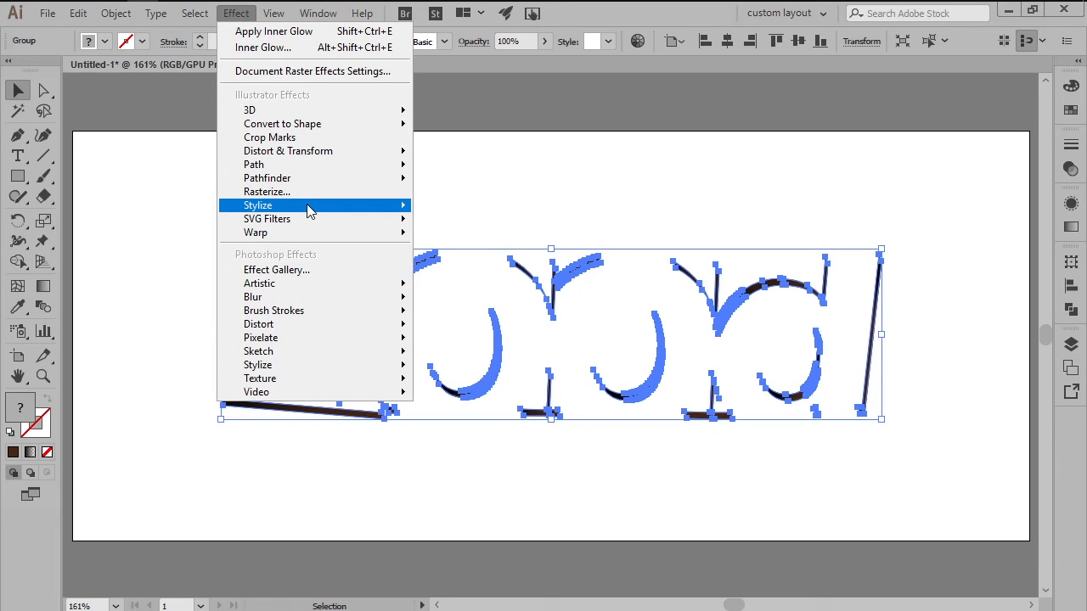
pyautogui.click(258, 204)
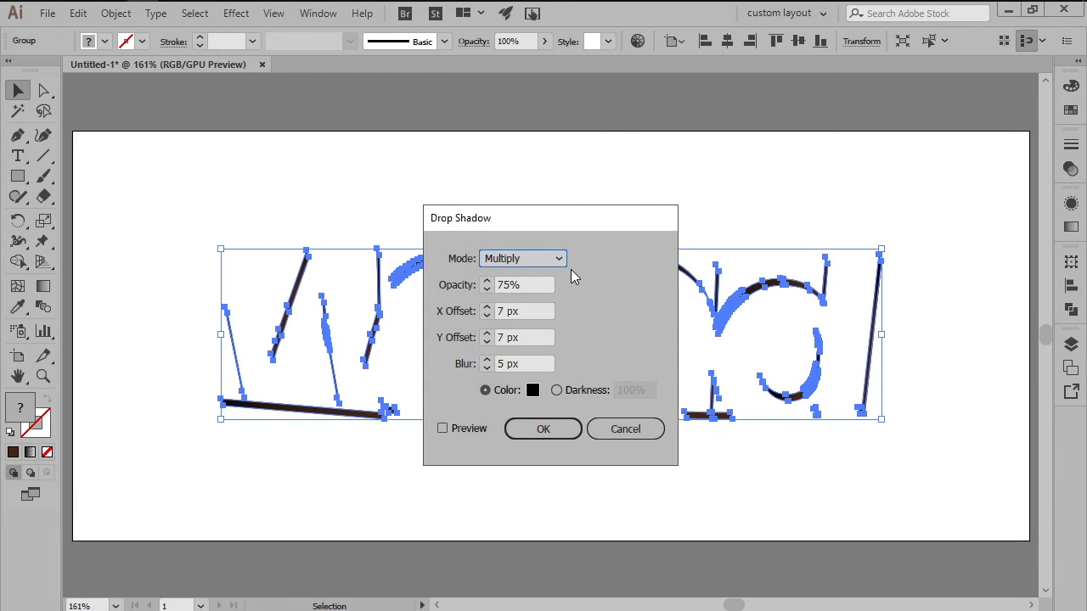
pyautogui.click(523, 286)
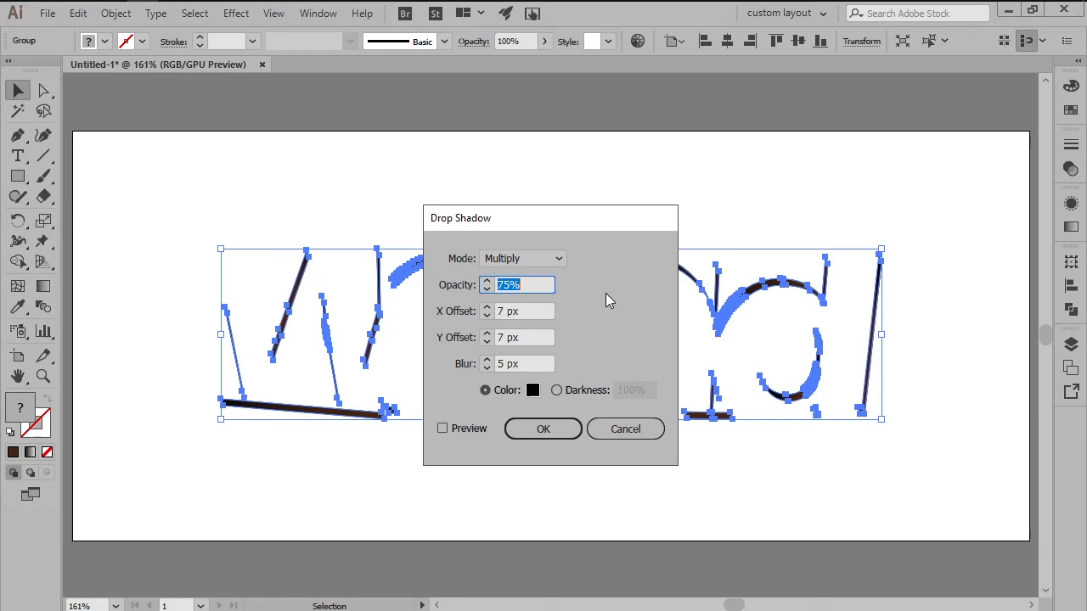
pyautogui.write('80')
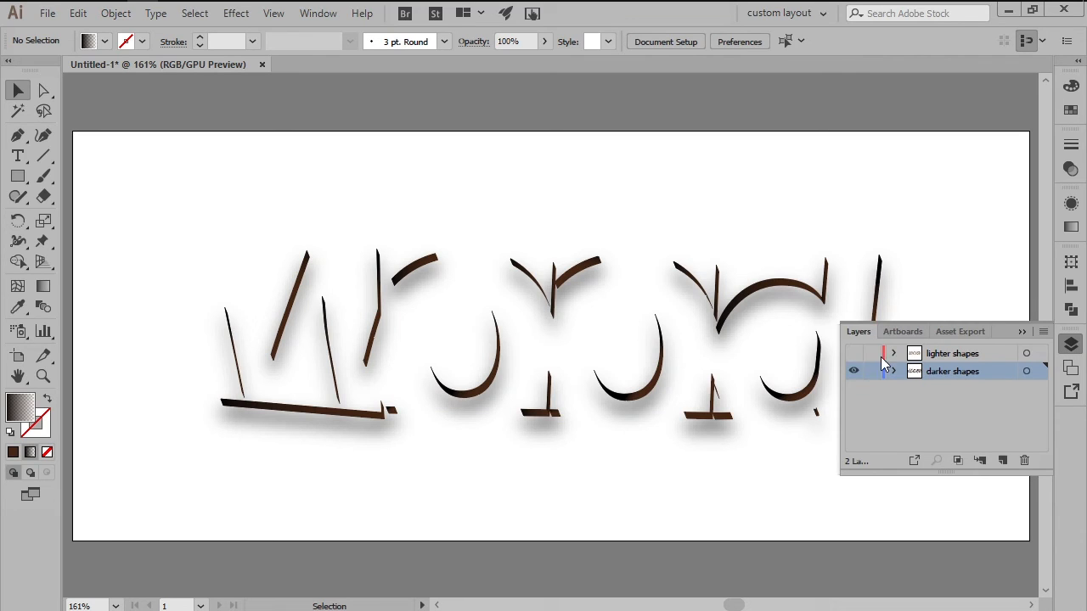
# Show the wood-grain faces again and combine the letter tops into one compound path
pyautogui.click(852, 352)
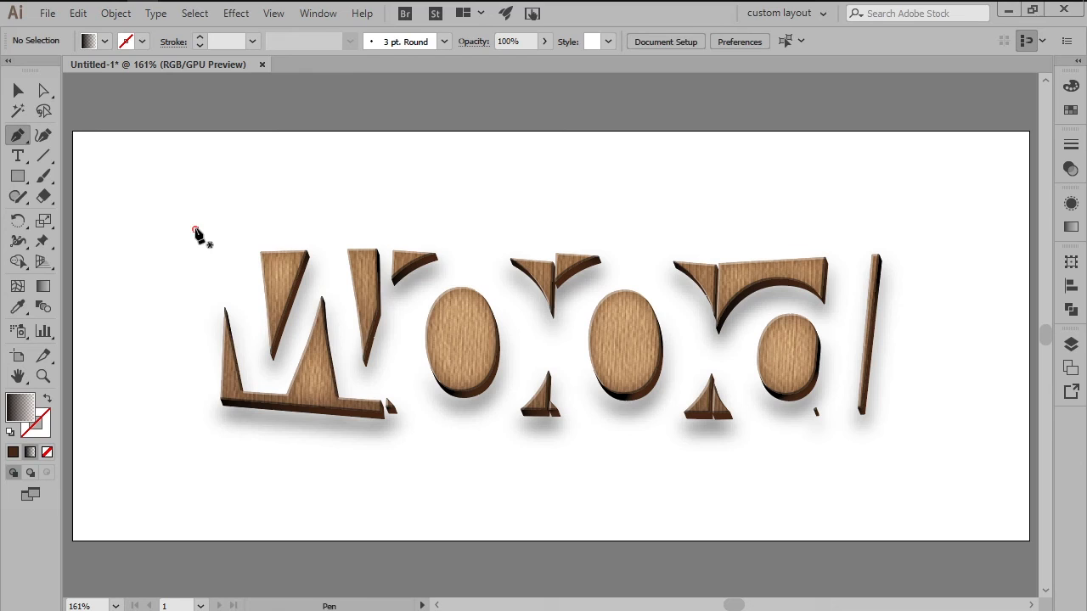
pyautogui.moveTo(195, 234); pyautogui.dragTo(920, 292)
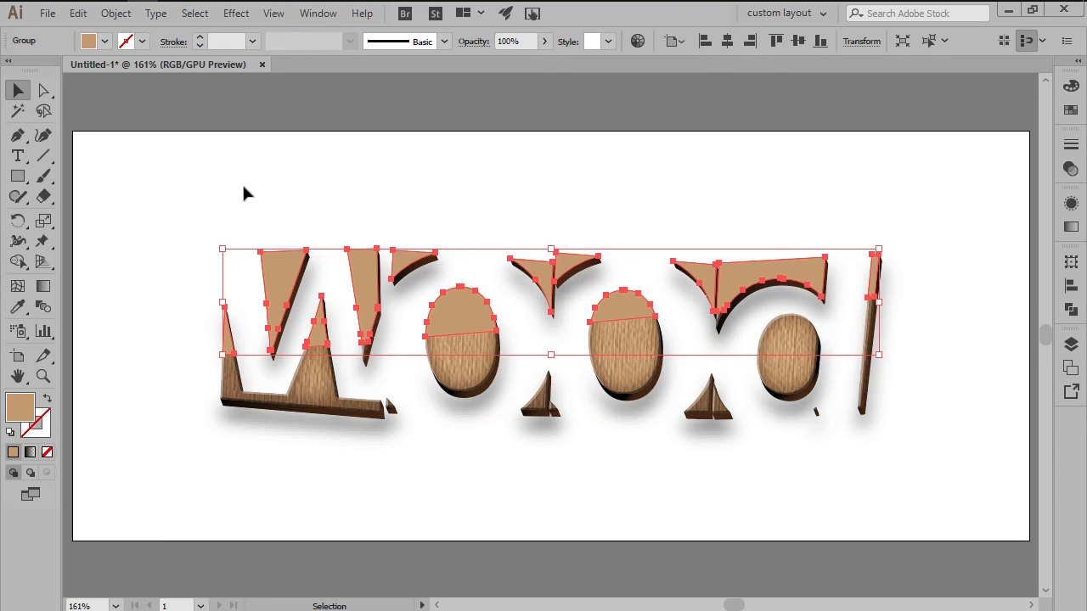
pyautogui.click(115, 14)
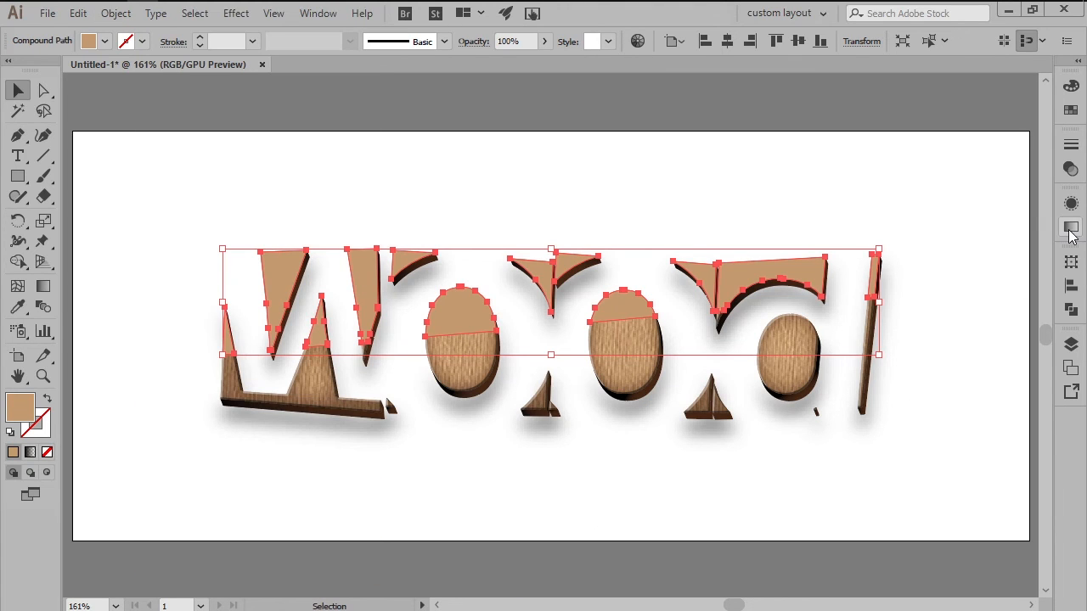
# Lay a steep diagonal white-to-transparent gradient highlight across the faces and lower its opacity
pyautogui.click(1070, 227)
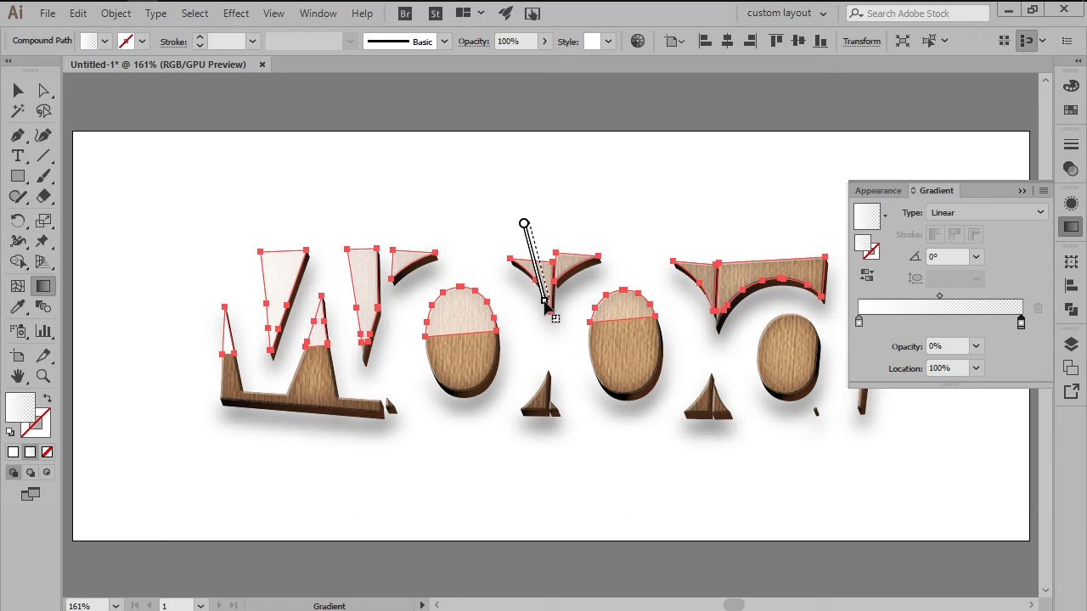
pyautogui.moveTo(523, 224); pyautogui.dragTo(561, 224)
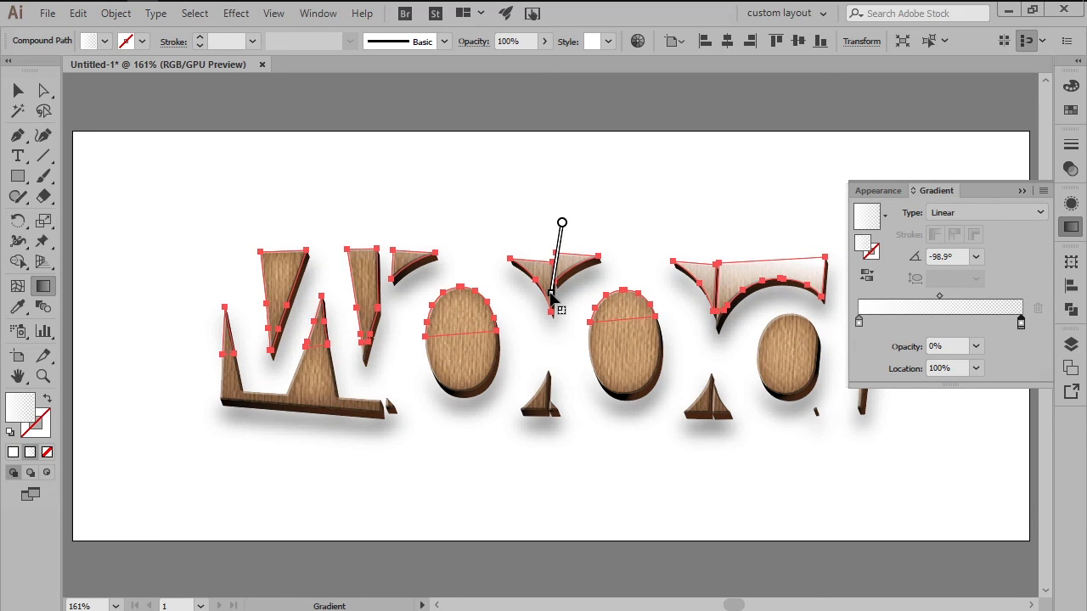
pyautogui.moveTo(561, 223); pyautogui.dragTo(530, 224)
pyautogui.write('4')
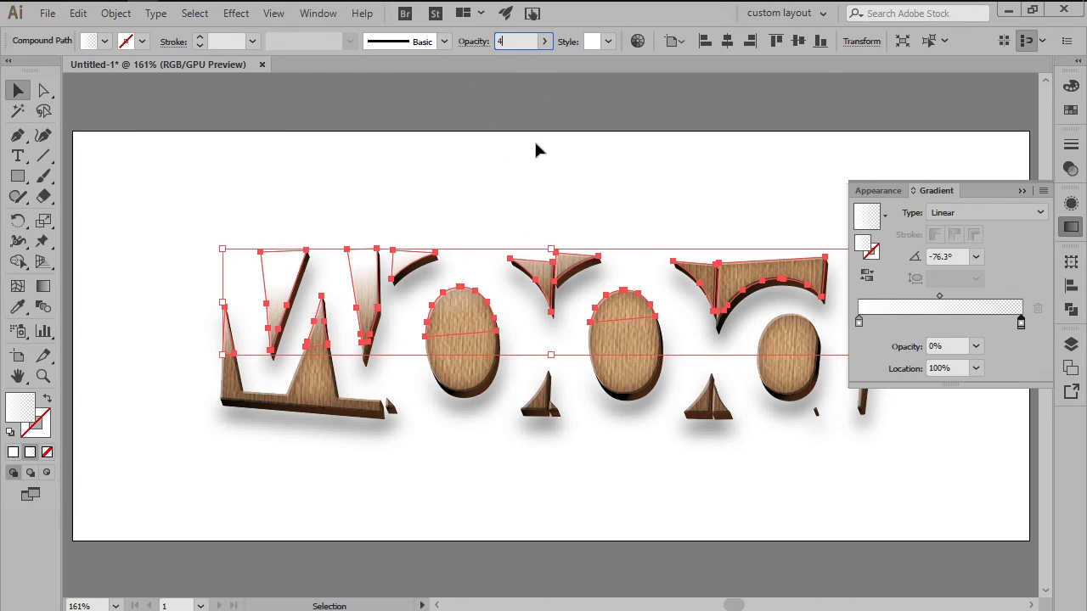
pyautogui.write('0%')
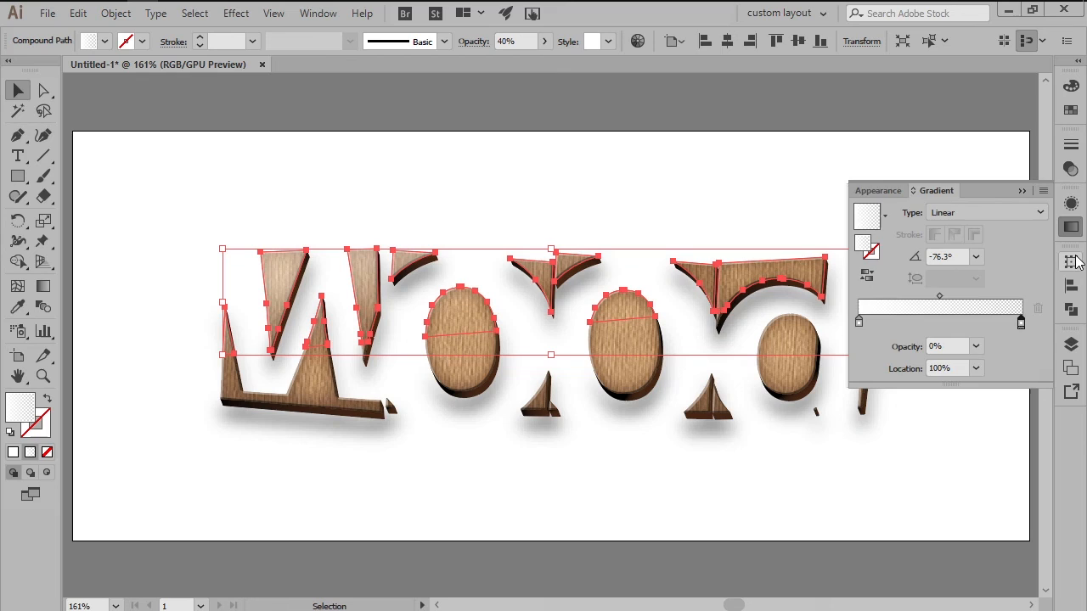